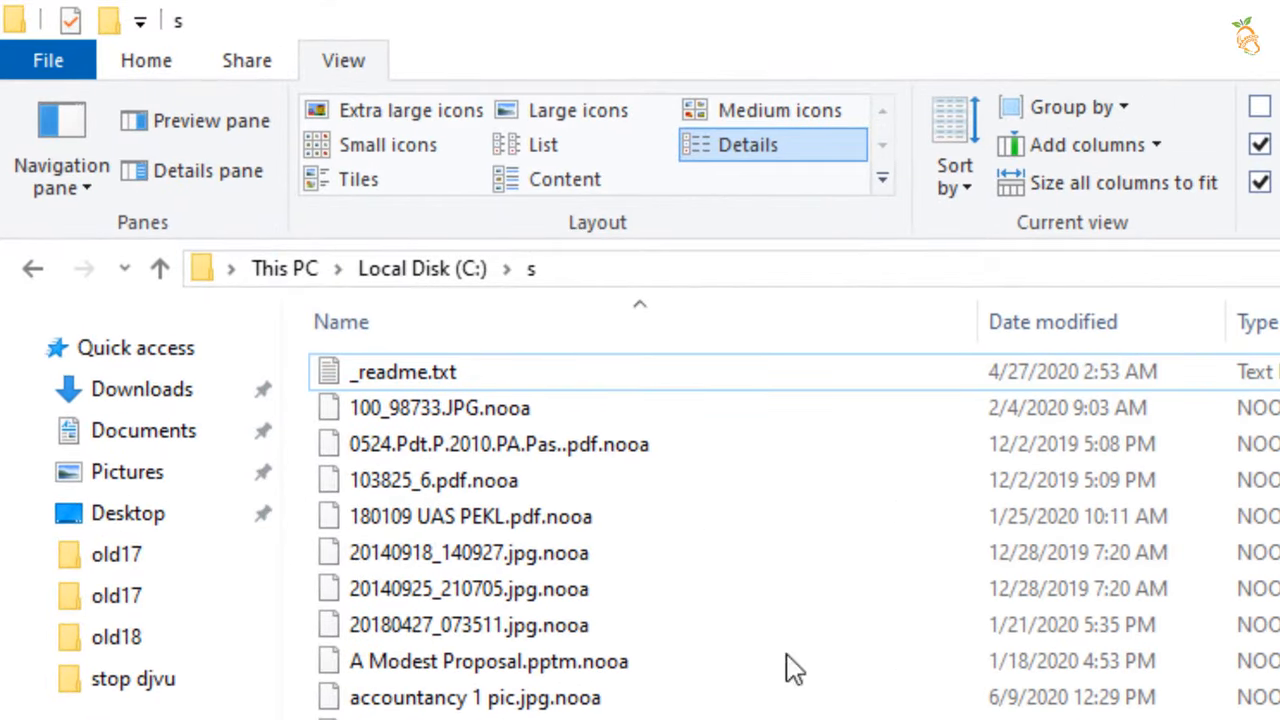
- Read the _readme.txt ransom note in C:\s and close Notepad
{"action": "double_click", "coordinate": [402, 370]}
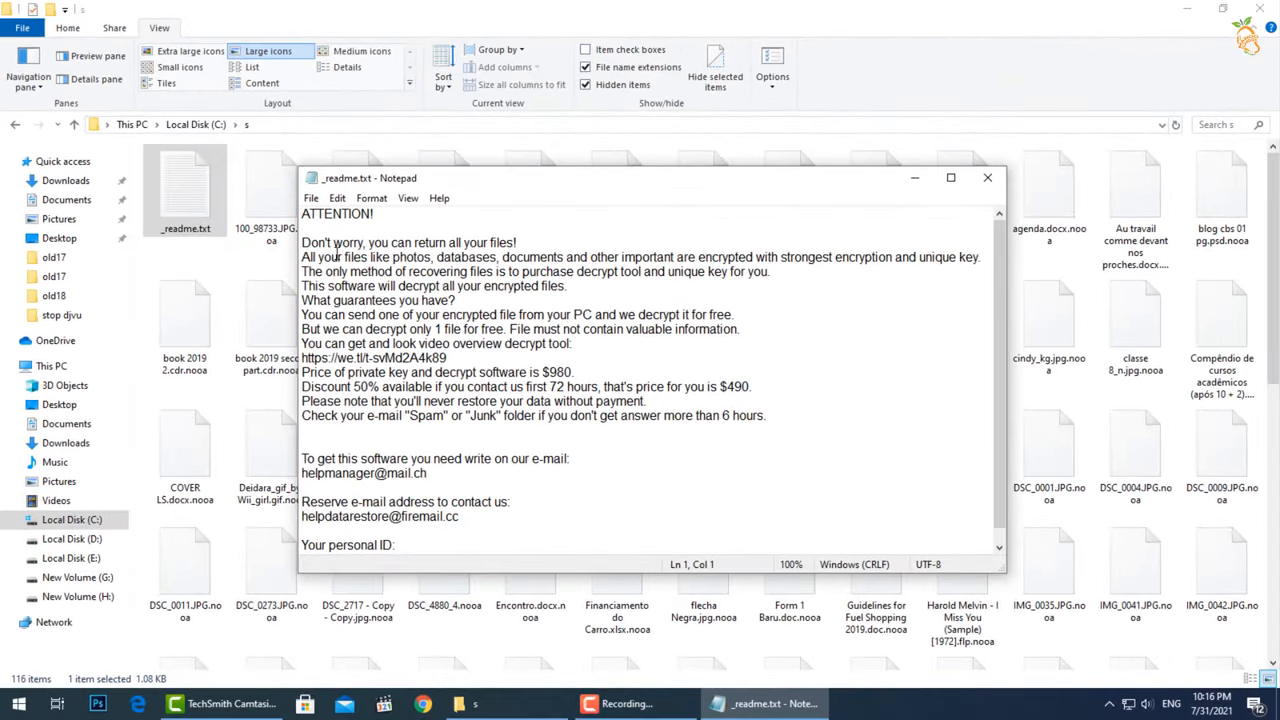
{"action": "left_click_drag", "start_coordinate": [300, 256], "coordinate": [796, 256]}
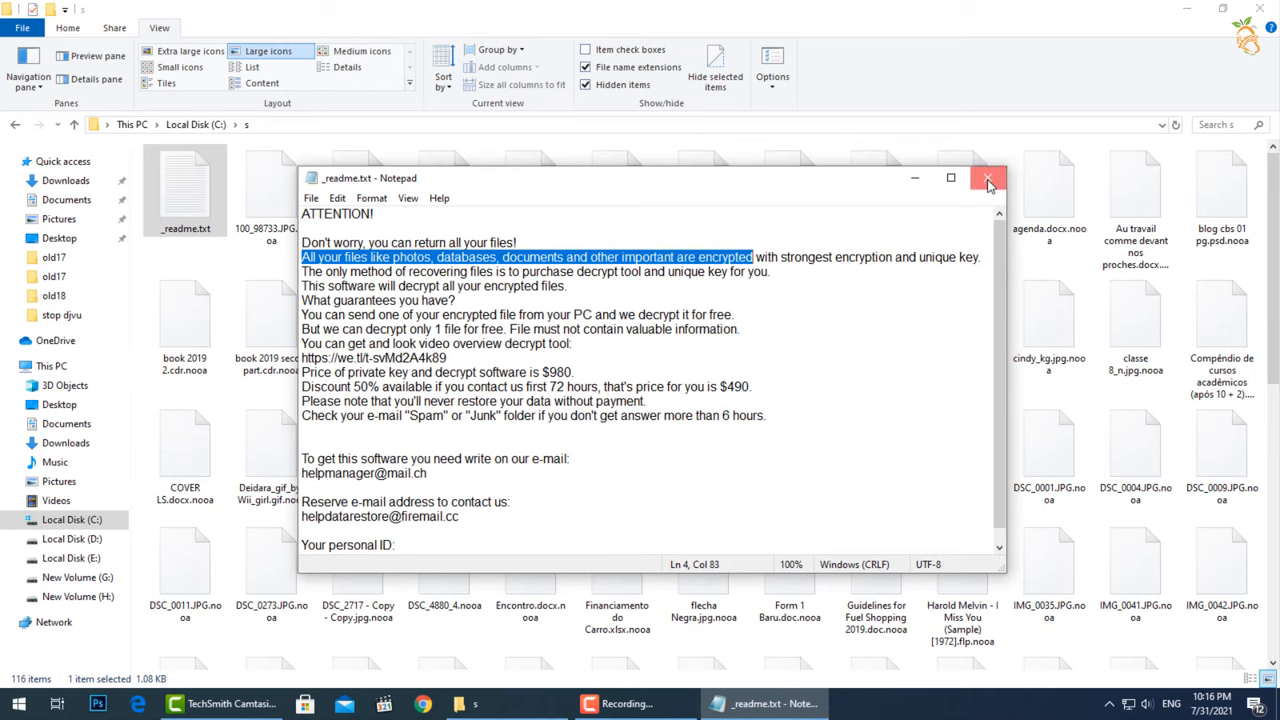
{"action": "left_click", "coordinate": [988, 176]}
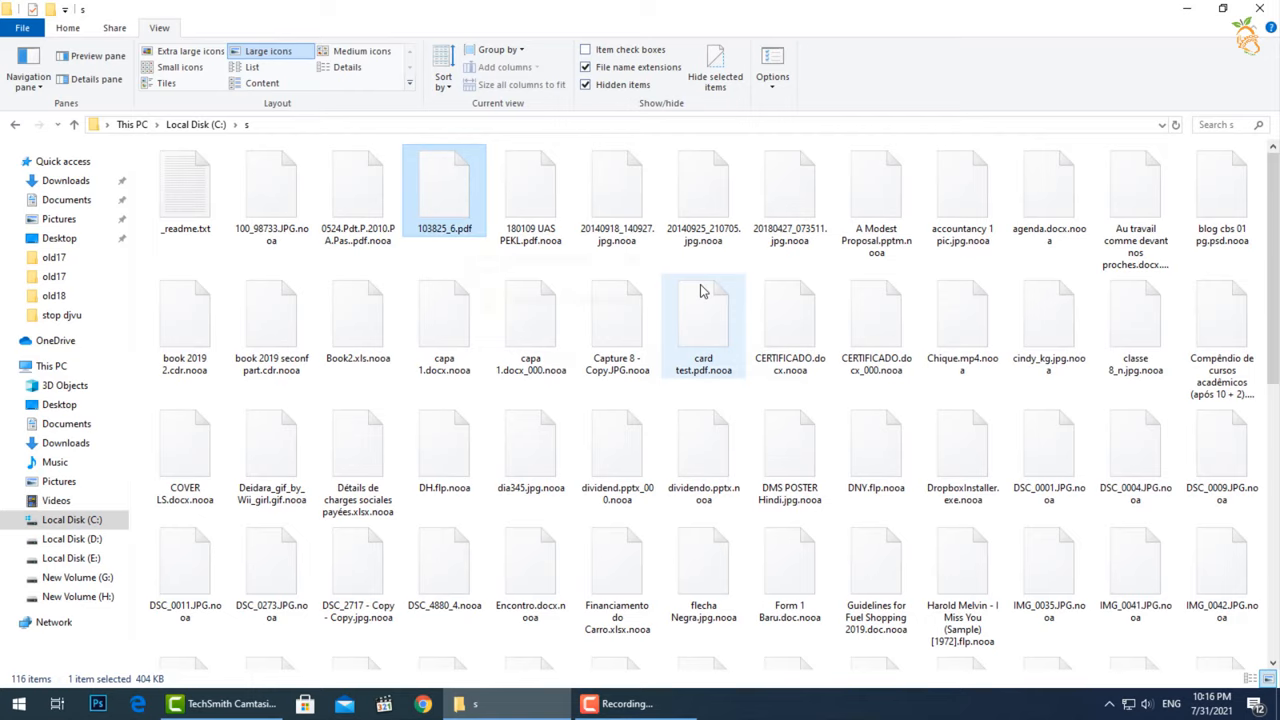
- Try opening an encrypted file and the photo 20140918_140927.jpg
{"action": "double_click", "coordinate": [444, 190]}
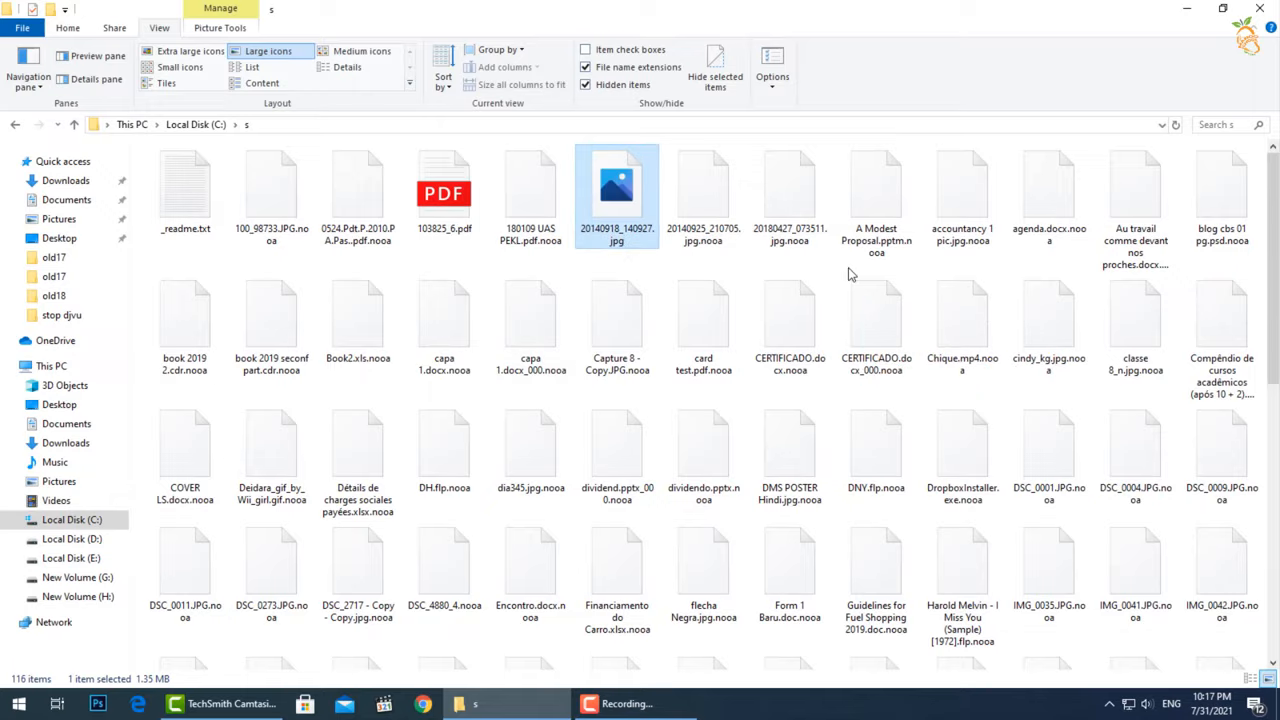
{"action": "double_click", "coordinate": [616, 196]}
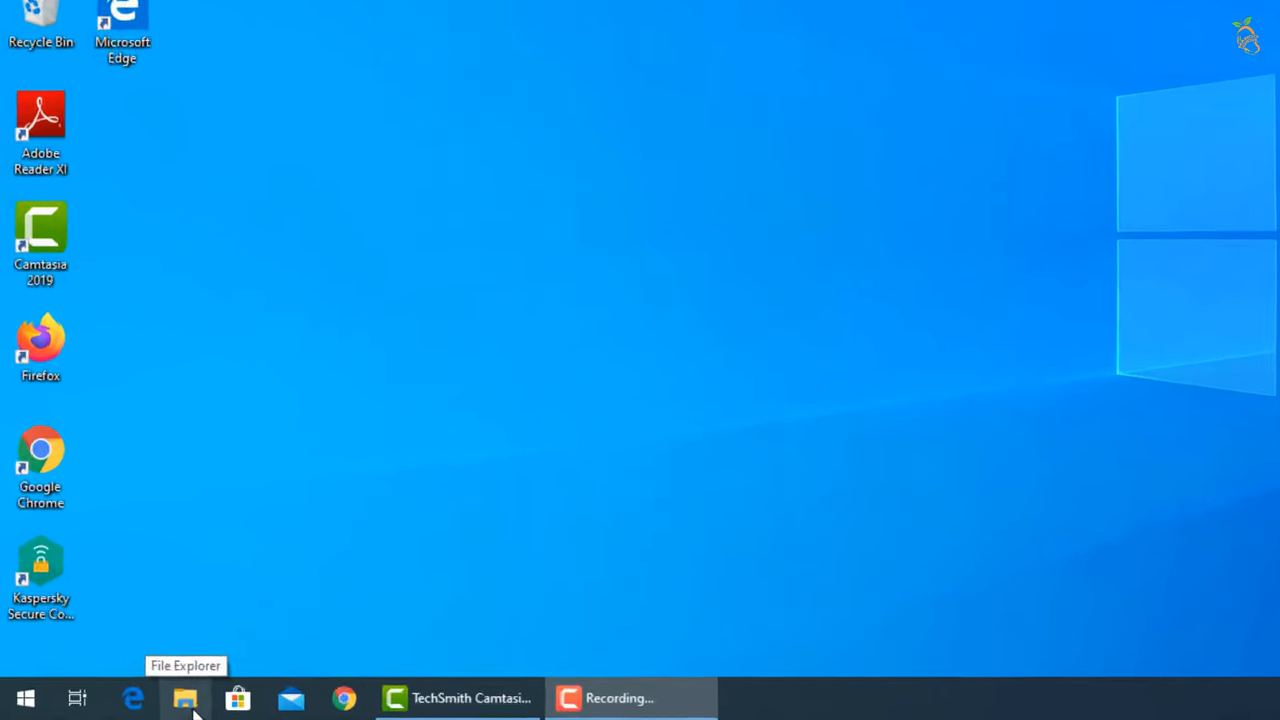
- Launch System Configuration (msconfig) from the Run box
{"action": "type", "text": "regedit"}
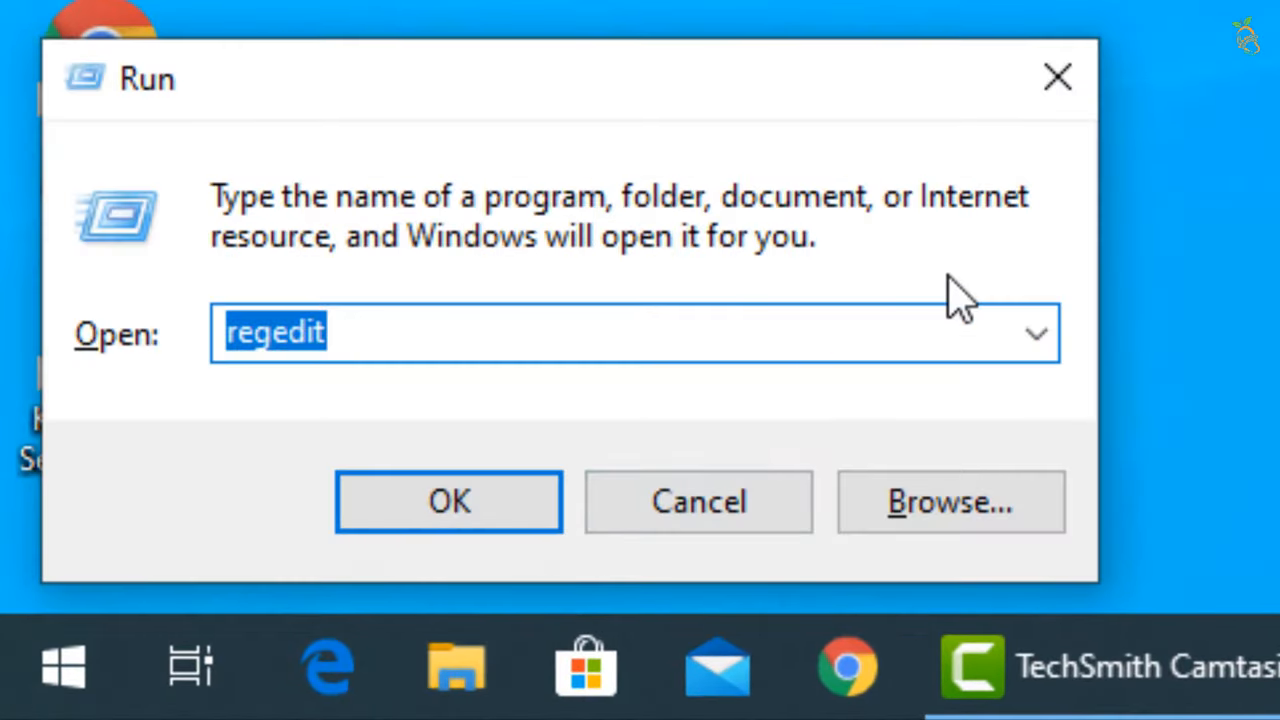
{"action": "type", "text": "ms"}
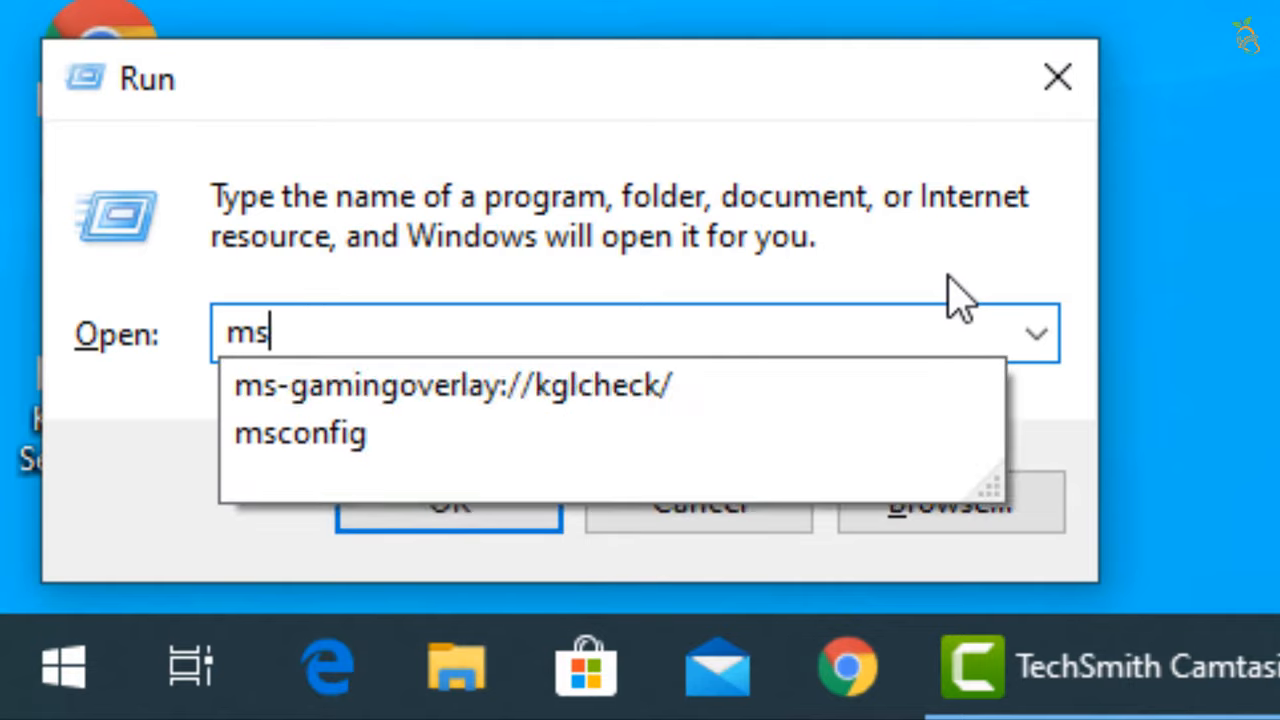
{"action": "type", "text": "con"}
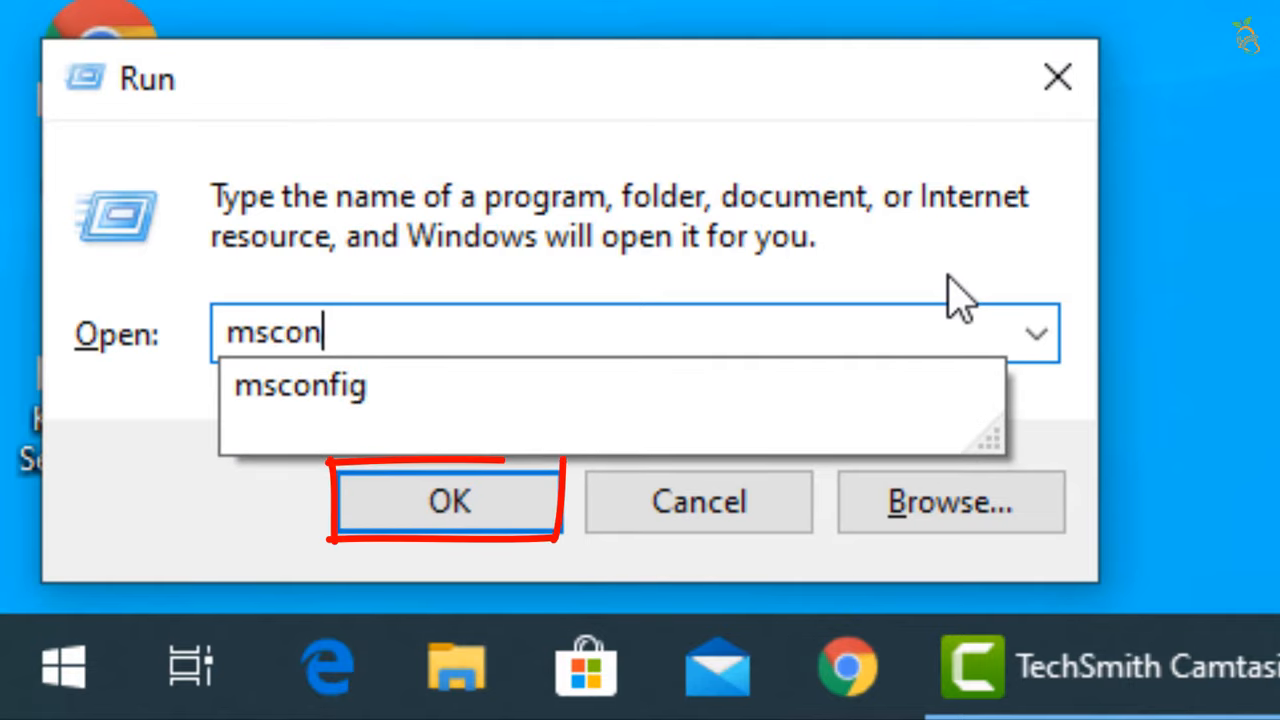
{"action": "left_click", "coordinate": [448, 500]}
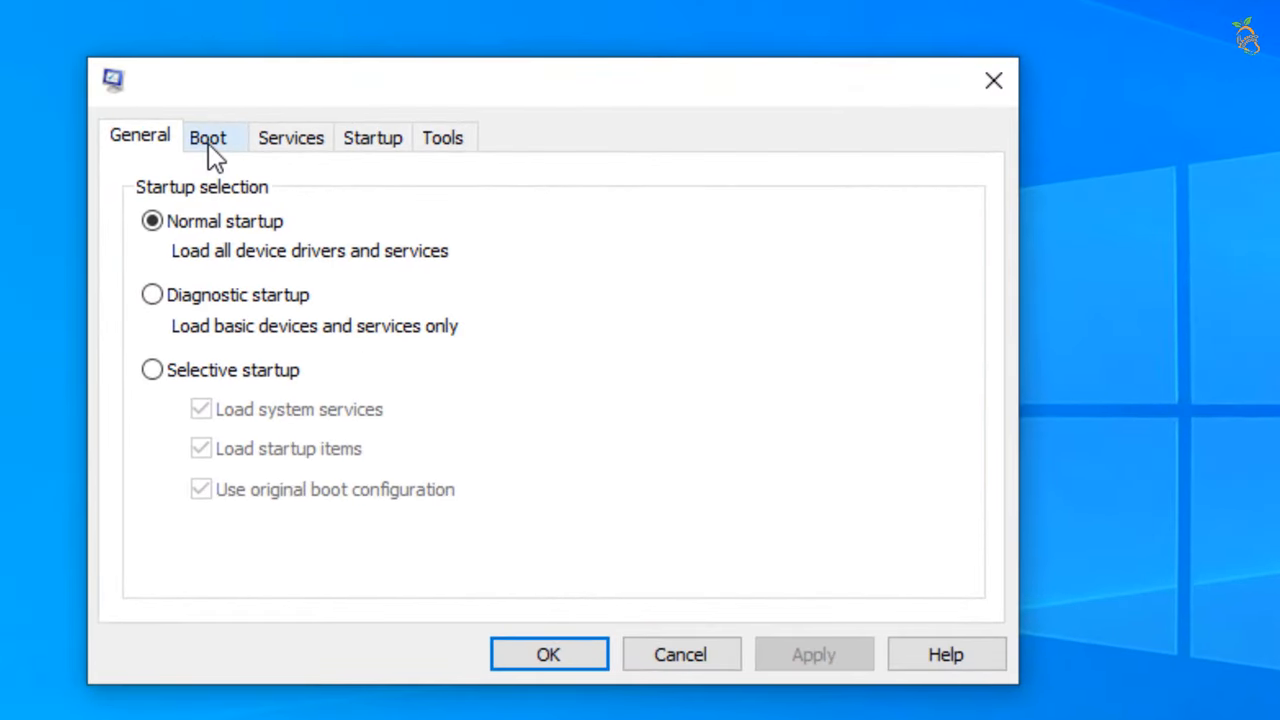
- On the Boot settings, enable Safe boot with Minimal selected
{"action": "left_click", "coordinate": [208, 136]}
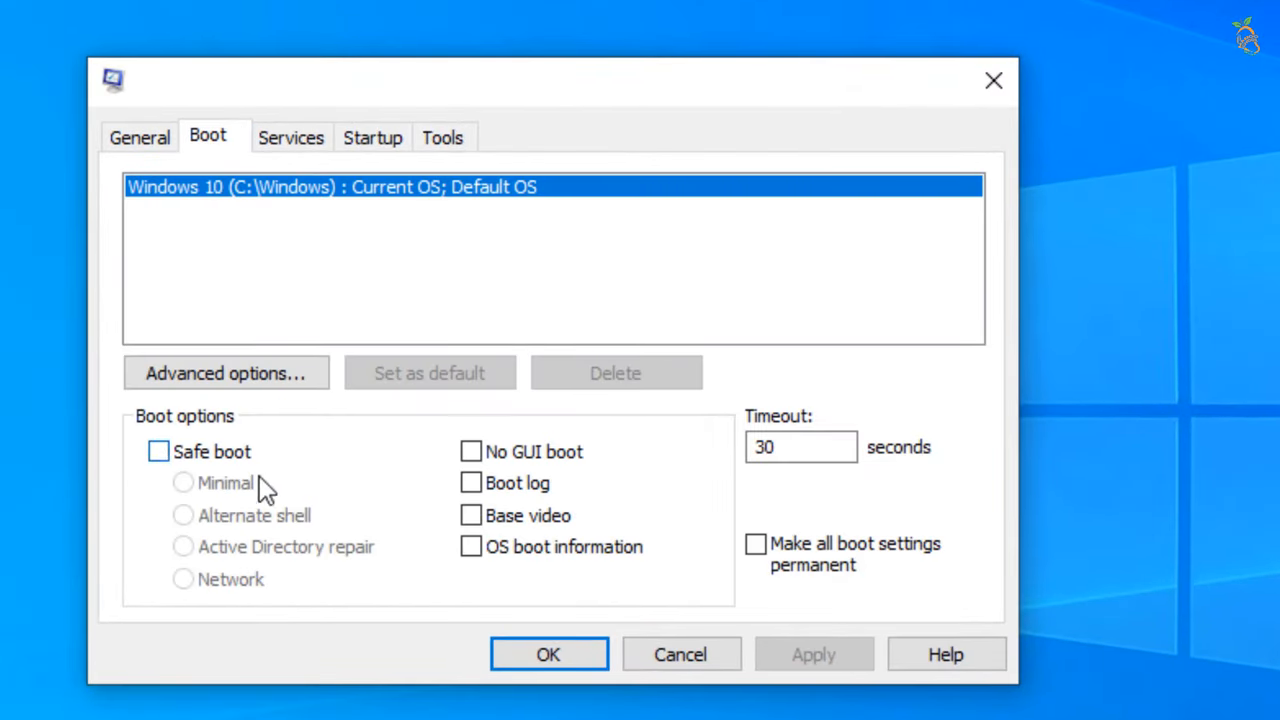
{"action": "left_click", "coordinate": [158, 452]}
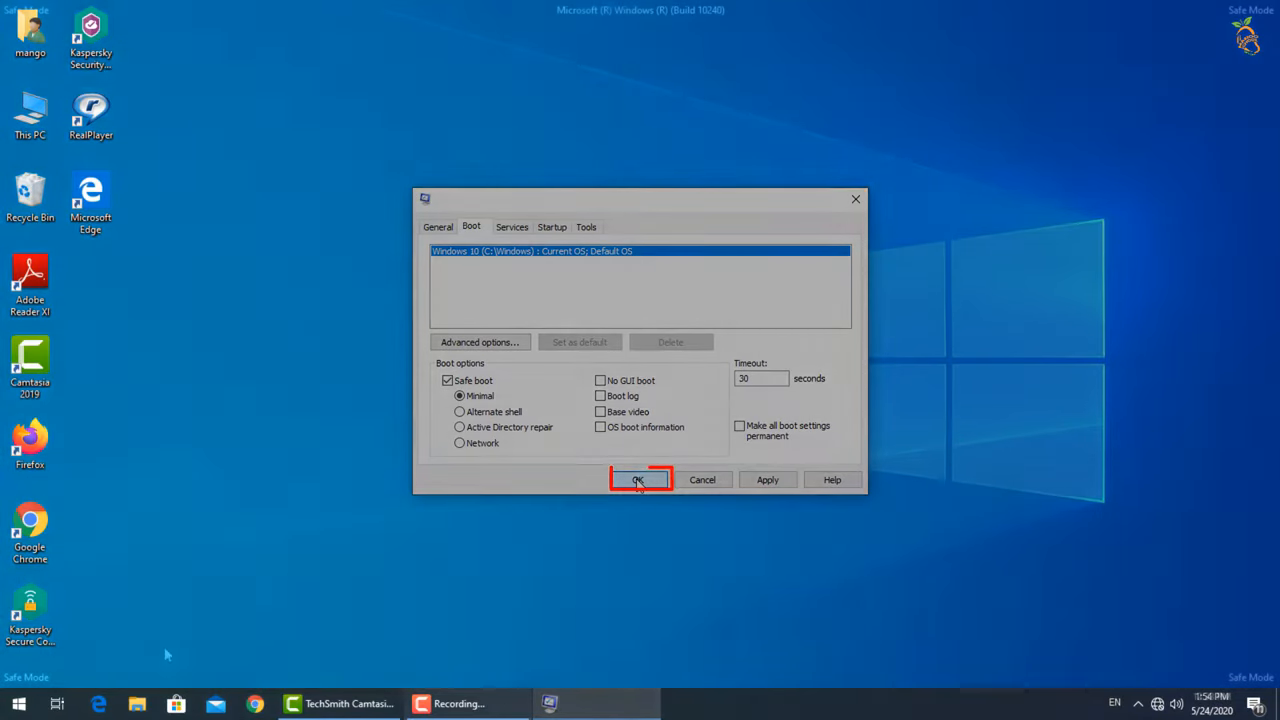
- Confirm the safe boot setting, then browse to the Desktop folder and show its View ribbon
{"action": "left_click", "coordinate": [640, 480]}
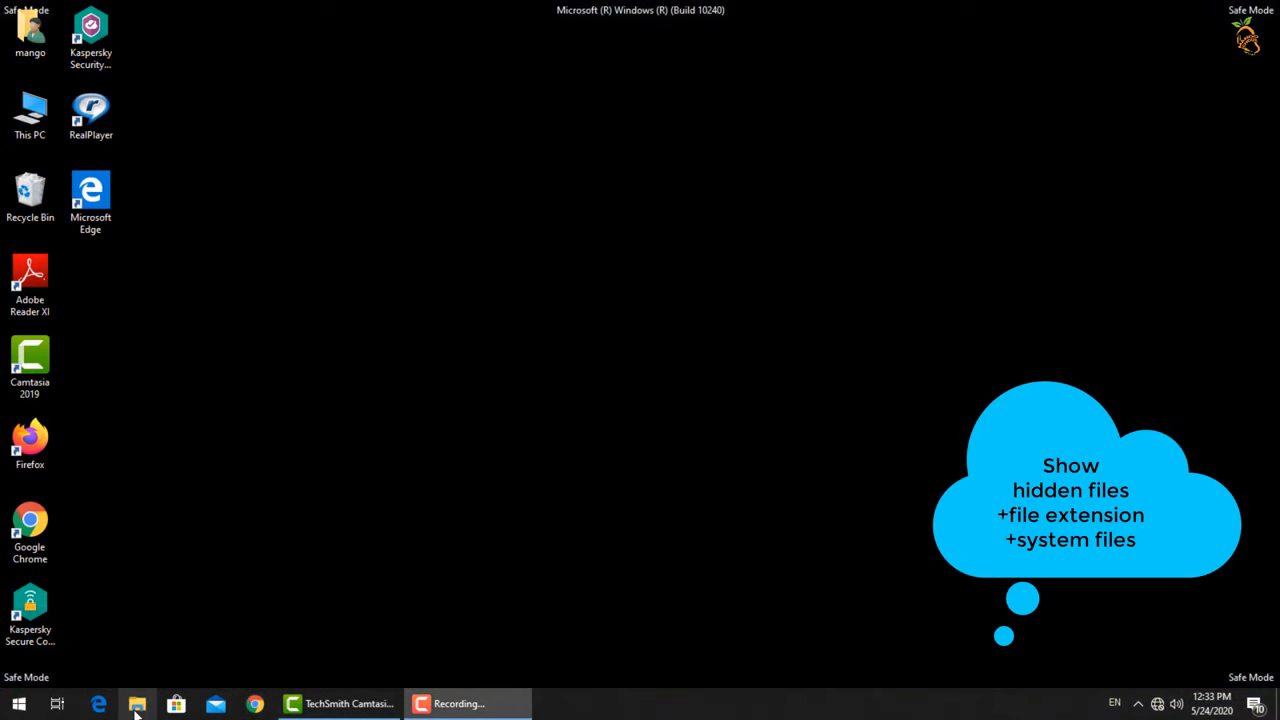
{"action": "left_click", "coordinate": [136, 704]}
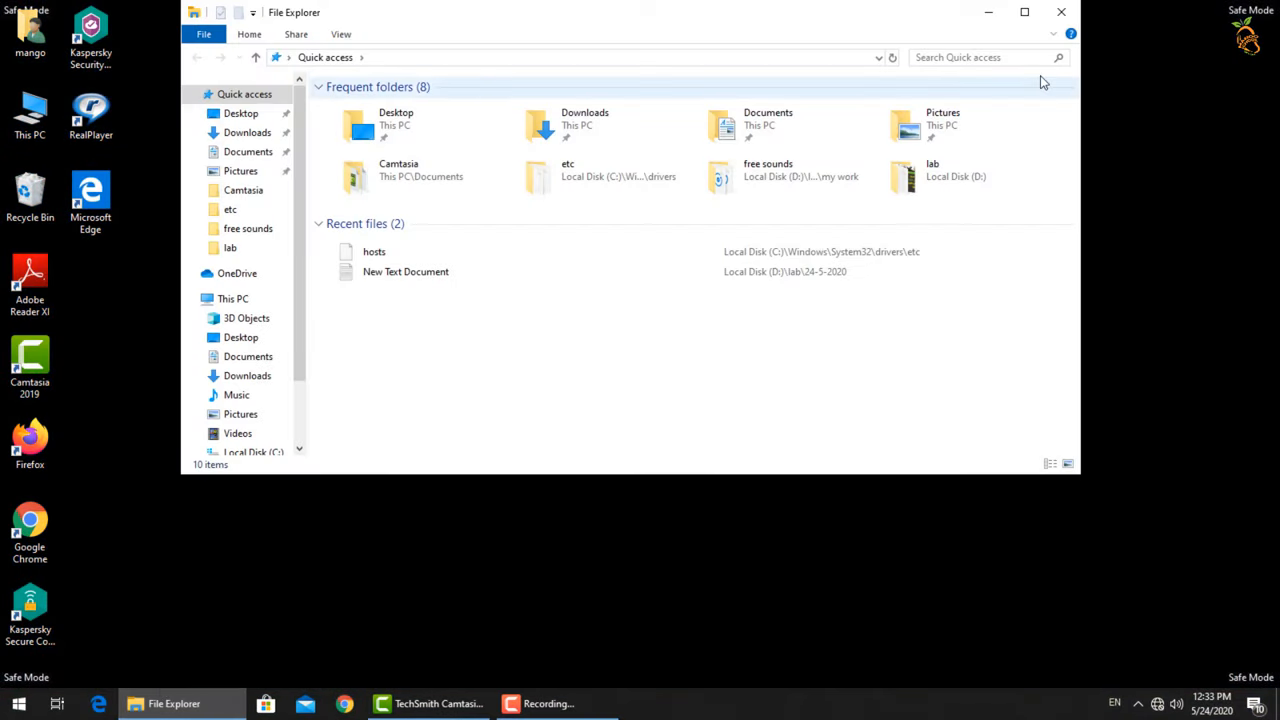
{"action": "left_click", "coordinate": [240, 112]}
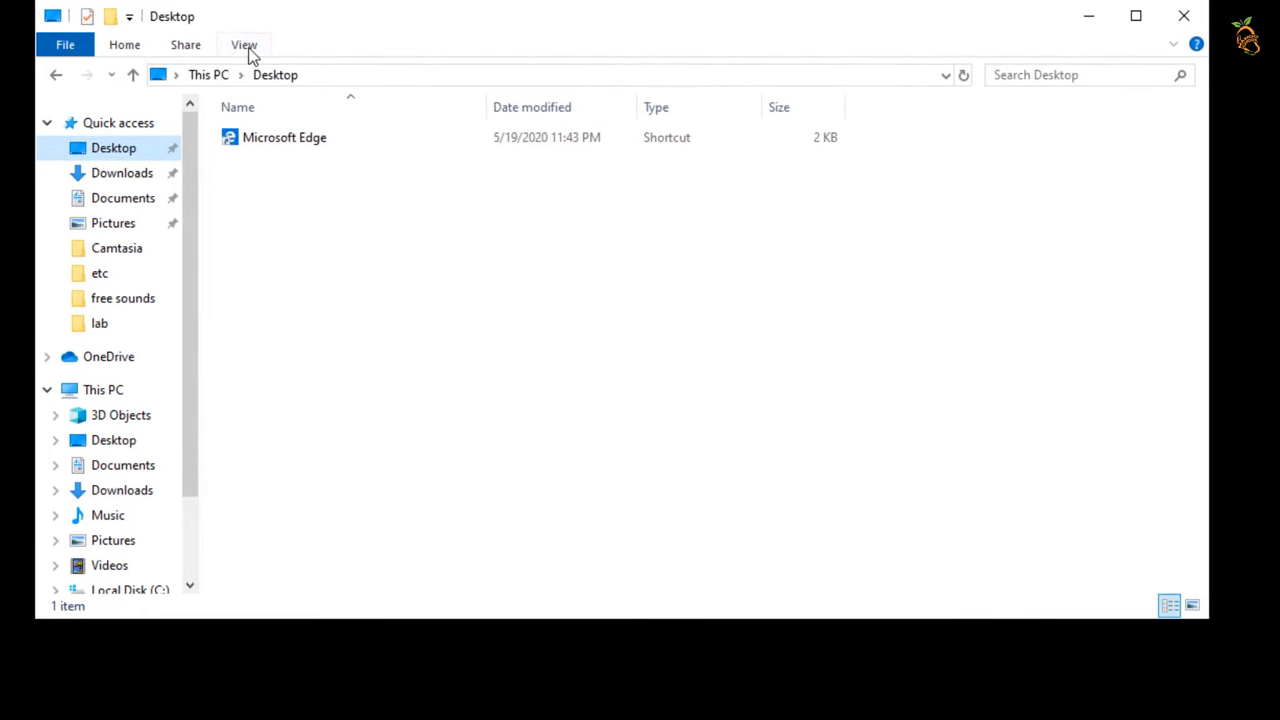
{"action": "left_click", "coordinate": [244, 44]}
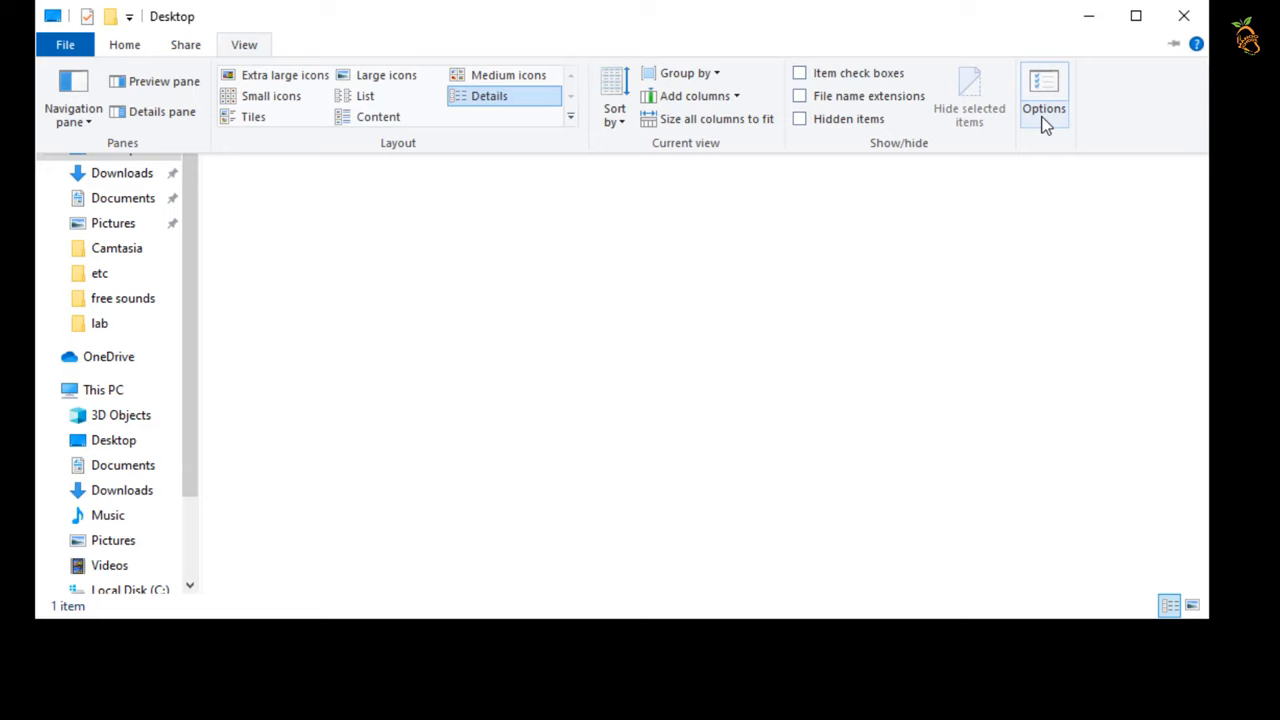
{"action": "mouse_move", "coordinate": [1044, 108]}
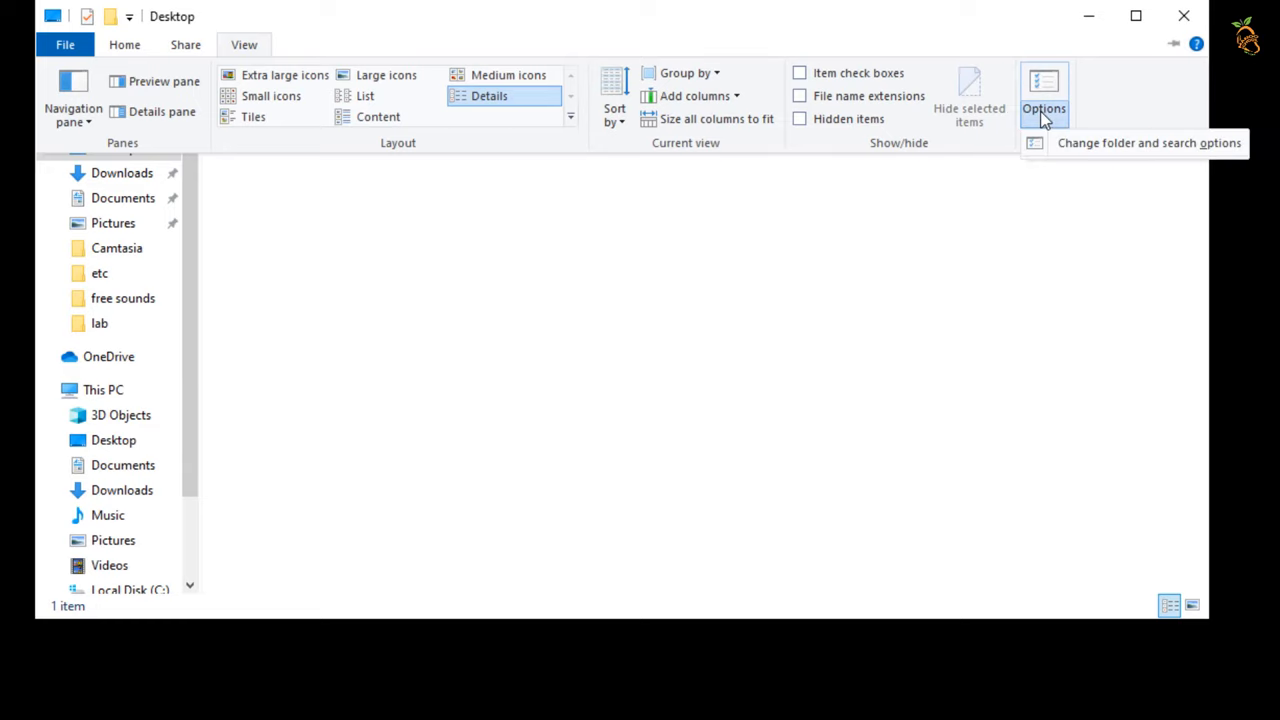
- Show hidden files, file extensions and protected operating system files, confirming the warning
{"action": "left_click", "coordinate": [1044, 96]}
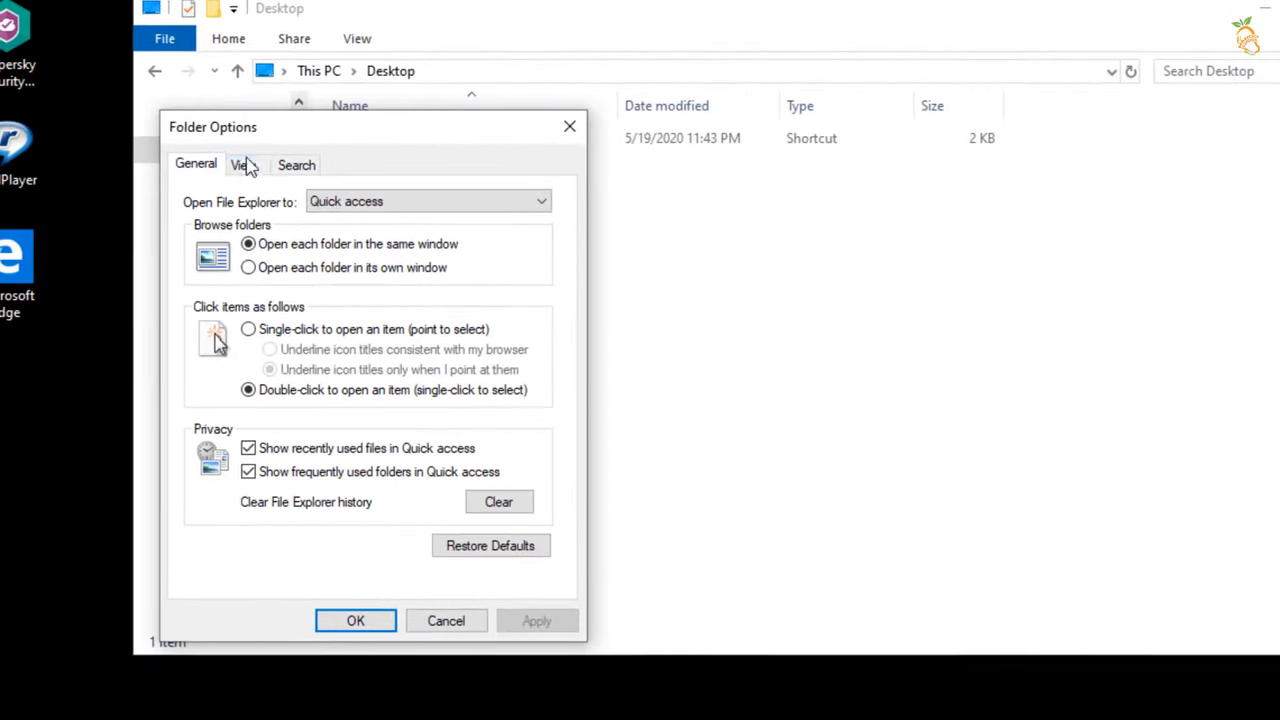
{"action": "left_click", "coordinate": [244, 164]}
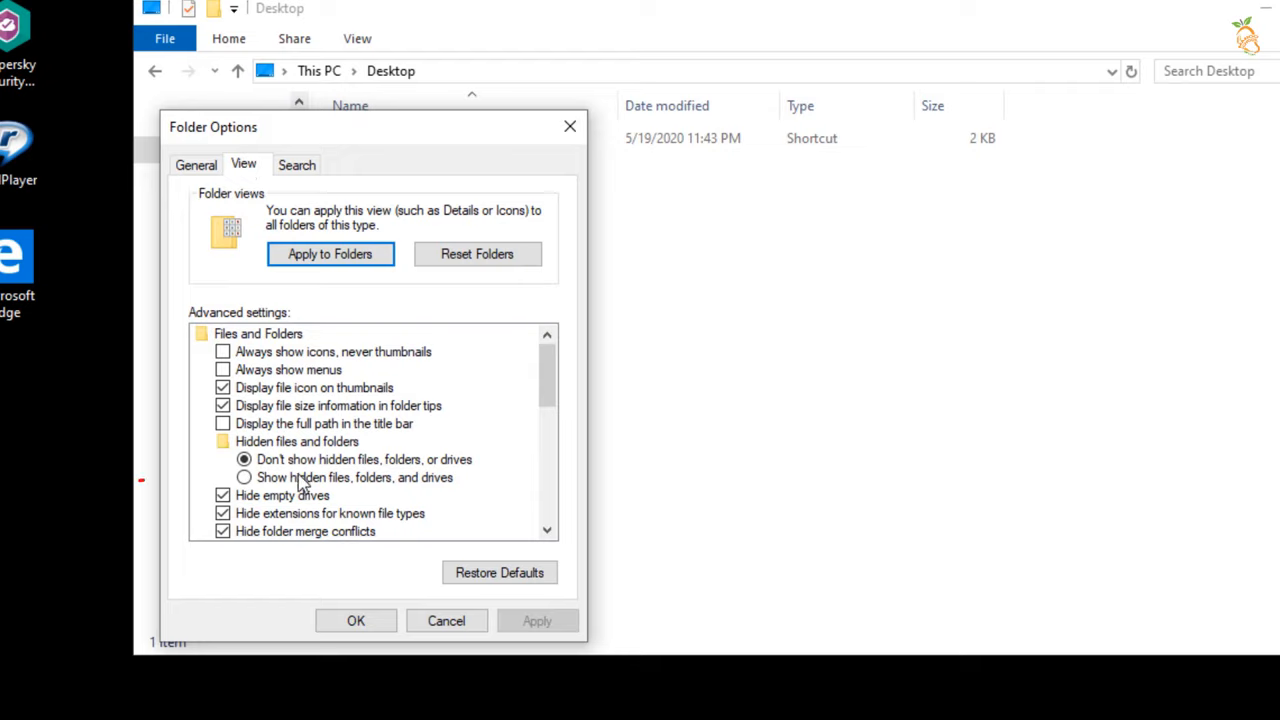
{"action": "left_click", "coordinate": [244, 476]}
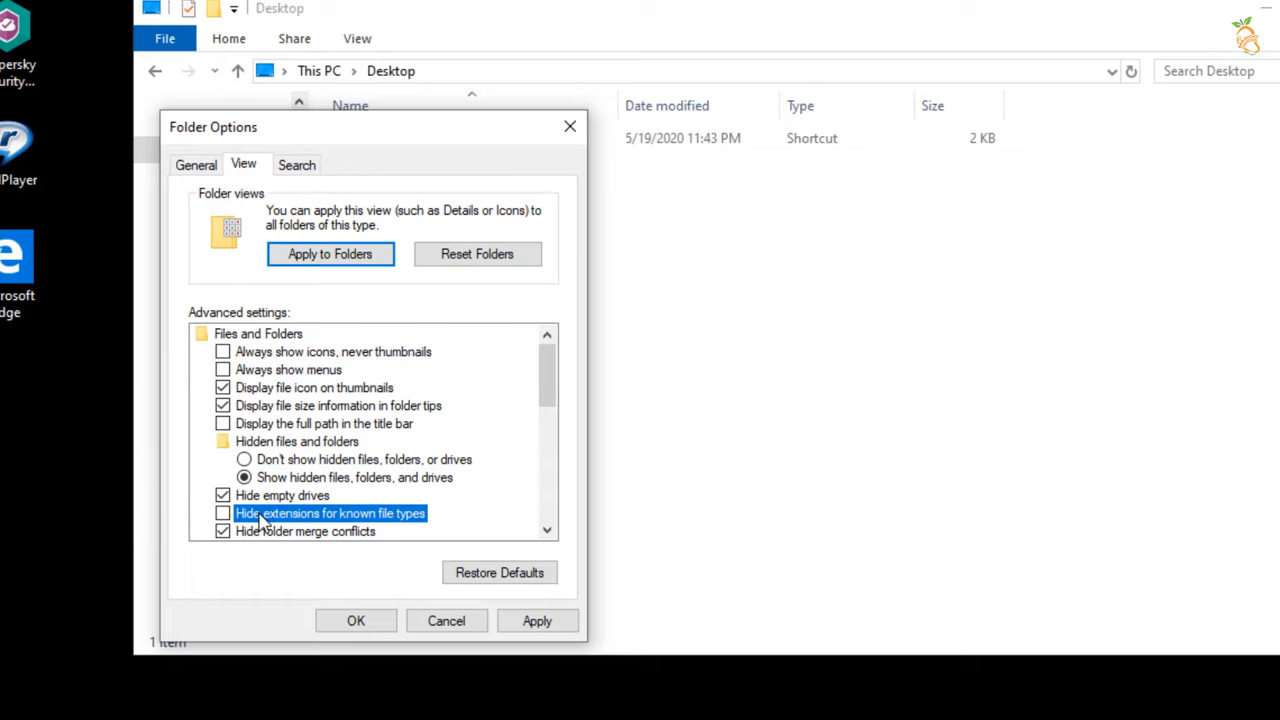
{"action": "mouse_move", "coordinate": [548, 398]}
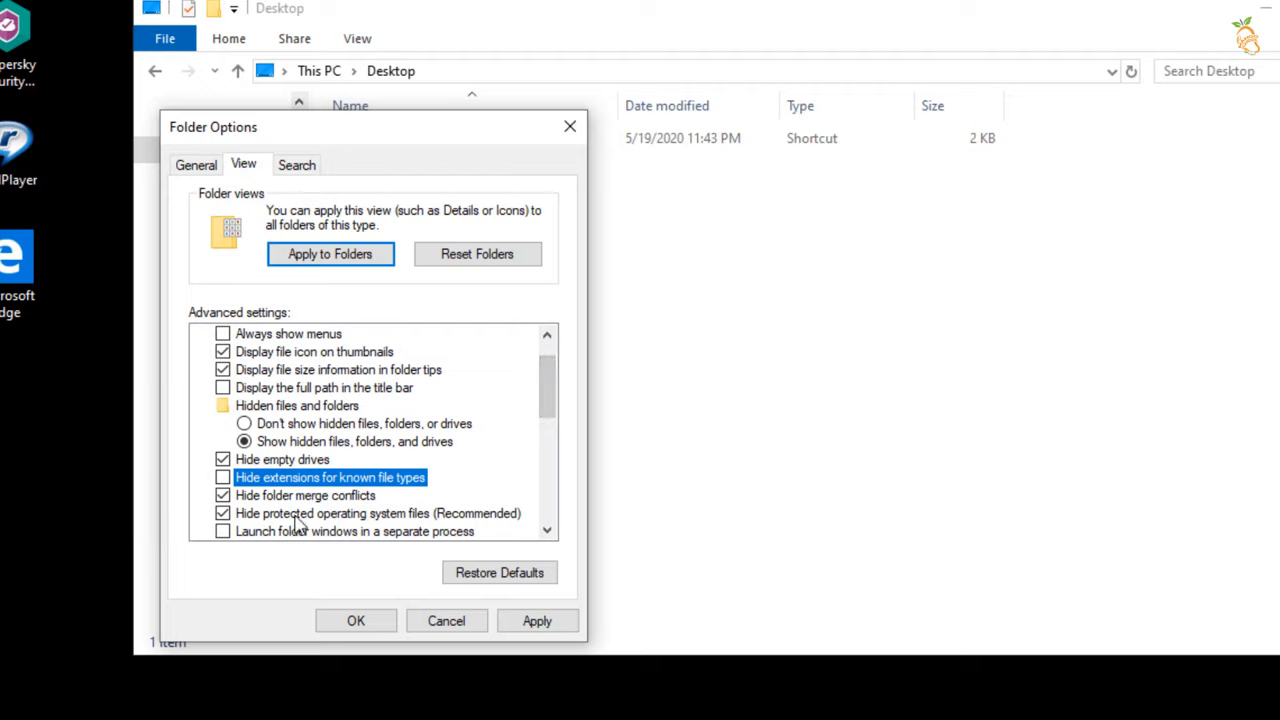
{"action": "left_click", "coordinate": [224, 512]}
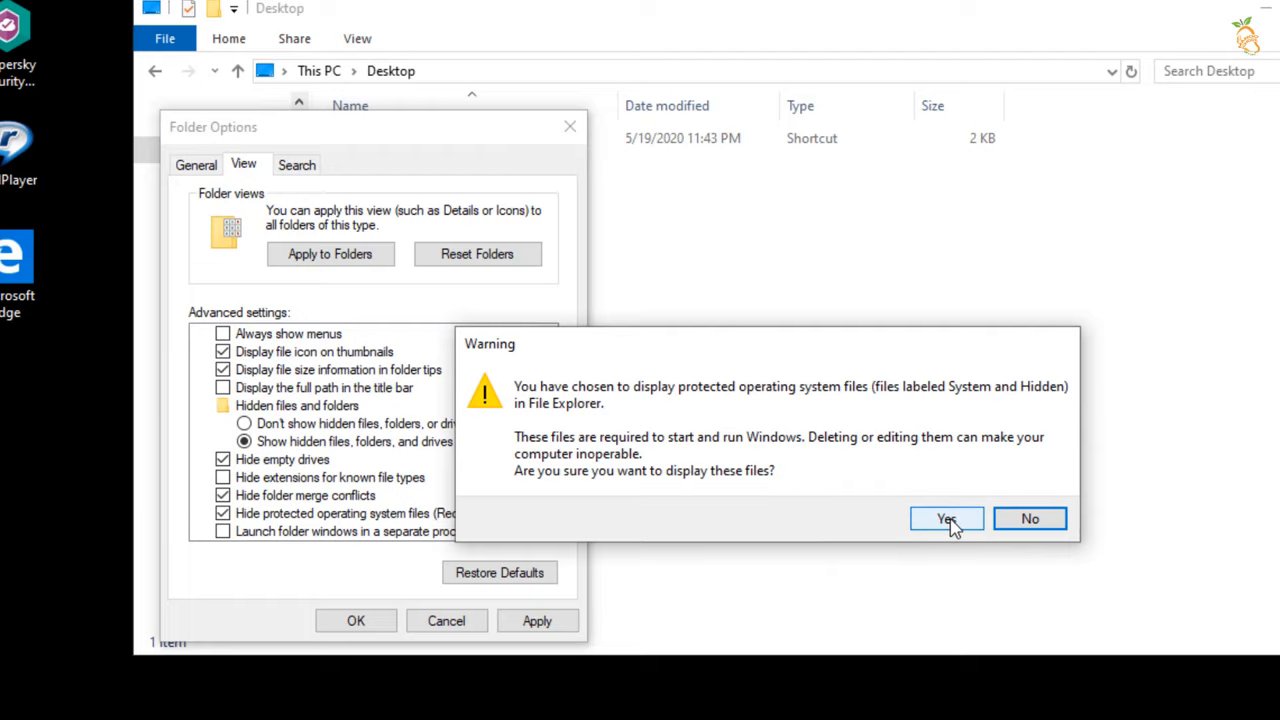
{"action": "left_click", "coordinate": [946, 518]}
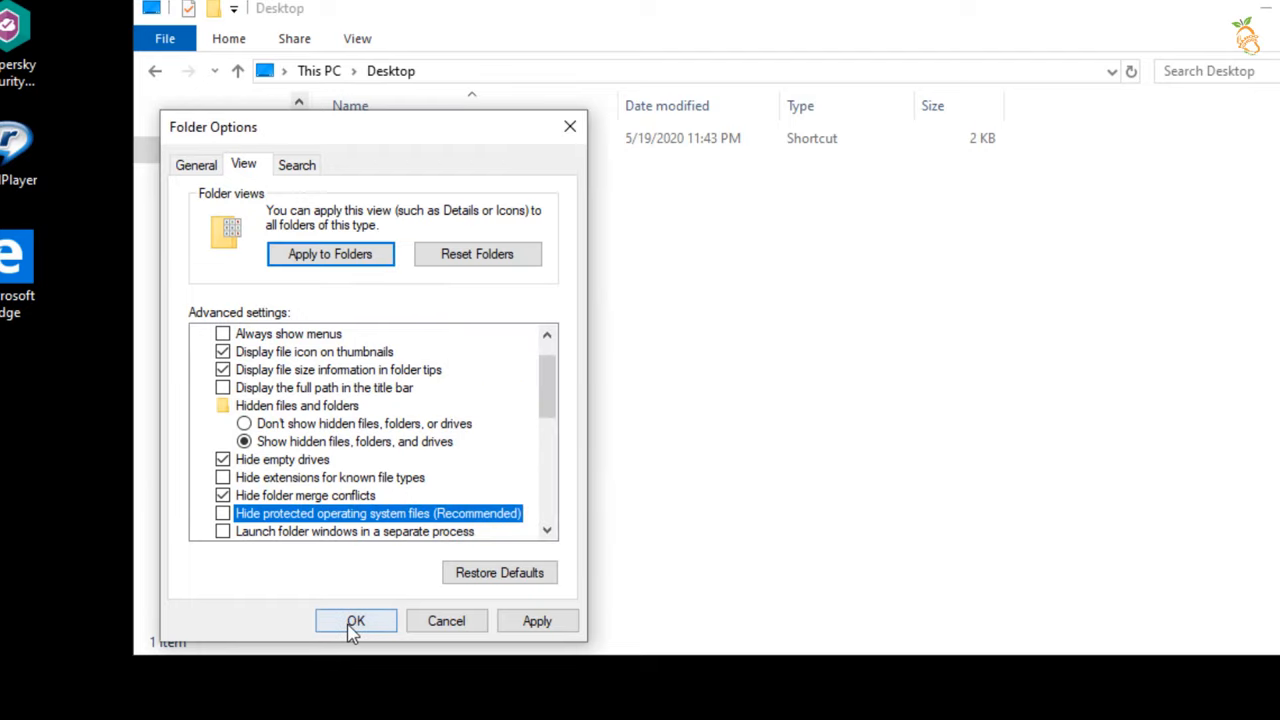
{"action": "left_click", "coordinate": [356, 620]}
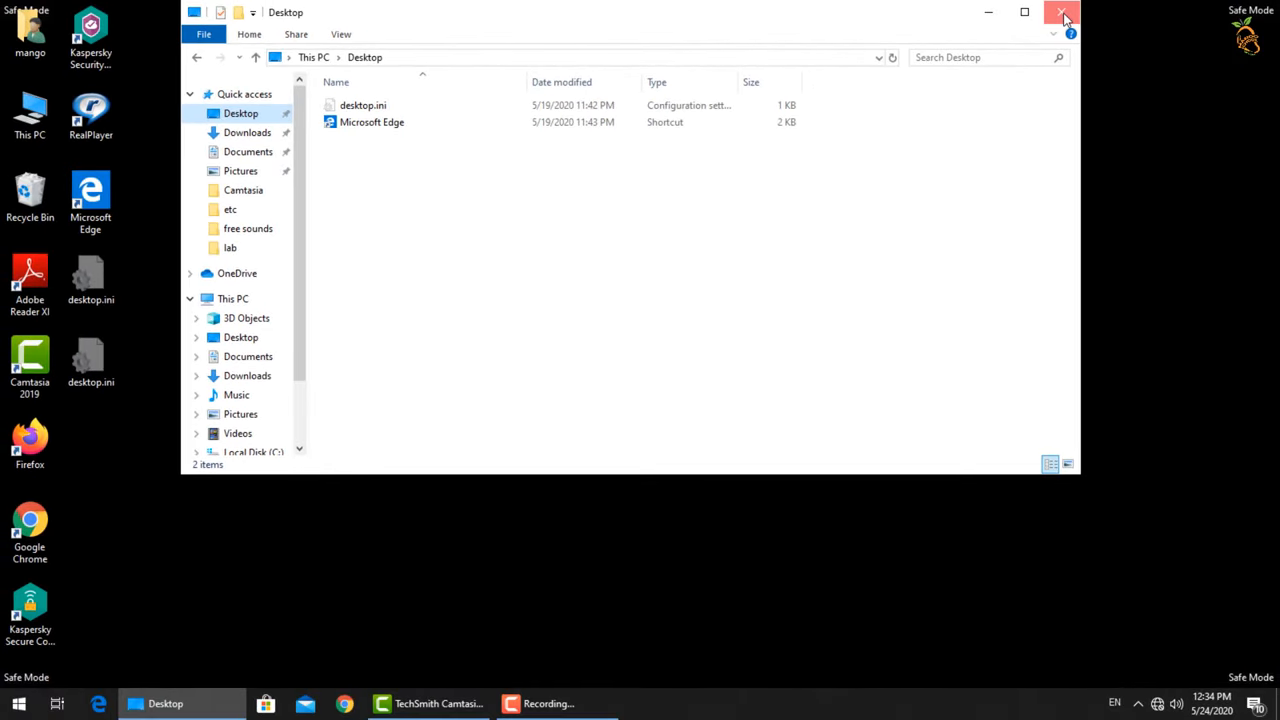
- In a new Explorer window, navigate to C:\Windows\System32\drivers\etc containing the hosts file
{"action": "left_click", "coordinate": [1064, 12]}
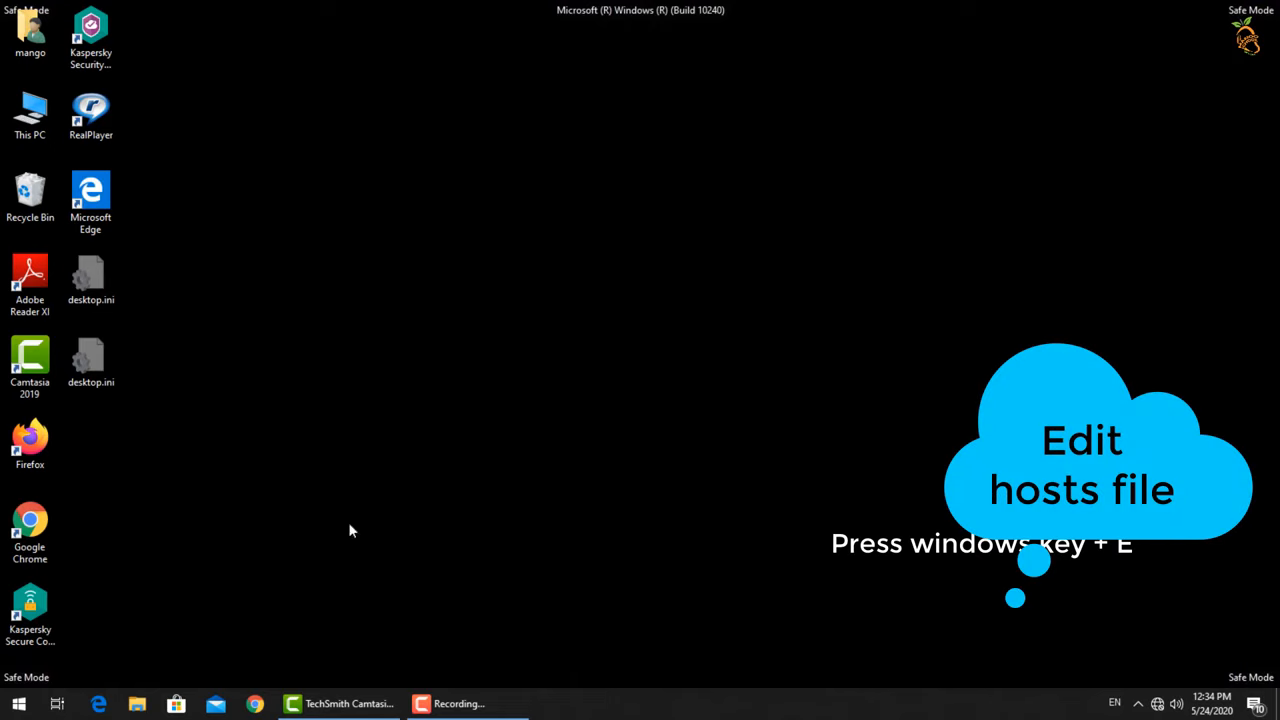
{"action": "key", "text": "Win+e"}
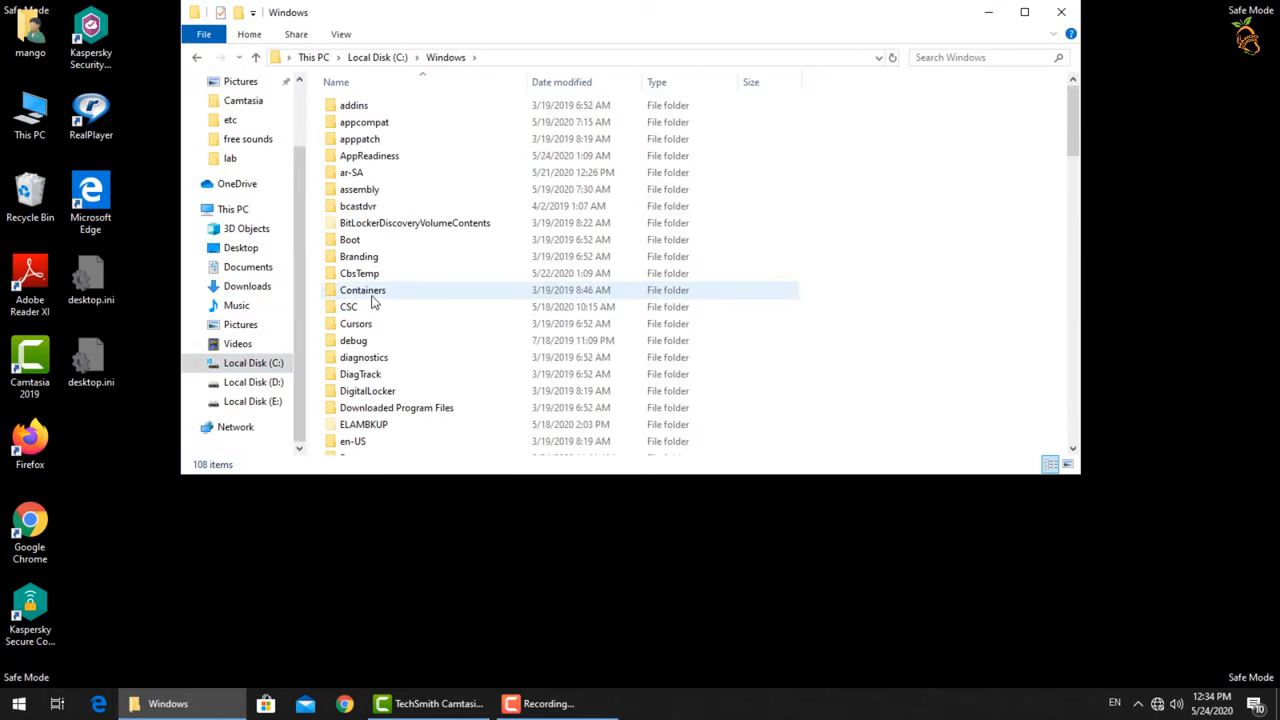
{"action": "double_click", "coordinate": [362, 288]}
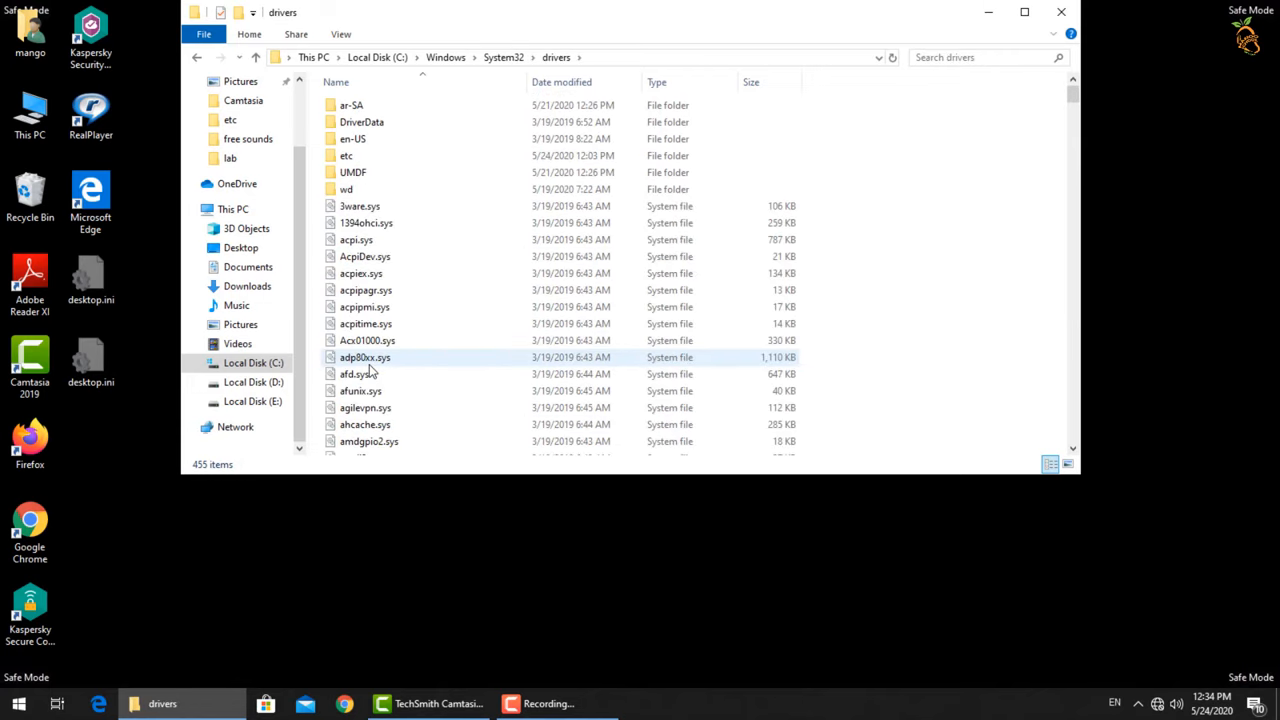
{"action": "double_click", "coordinate": [346, 156]}
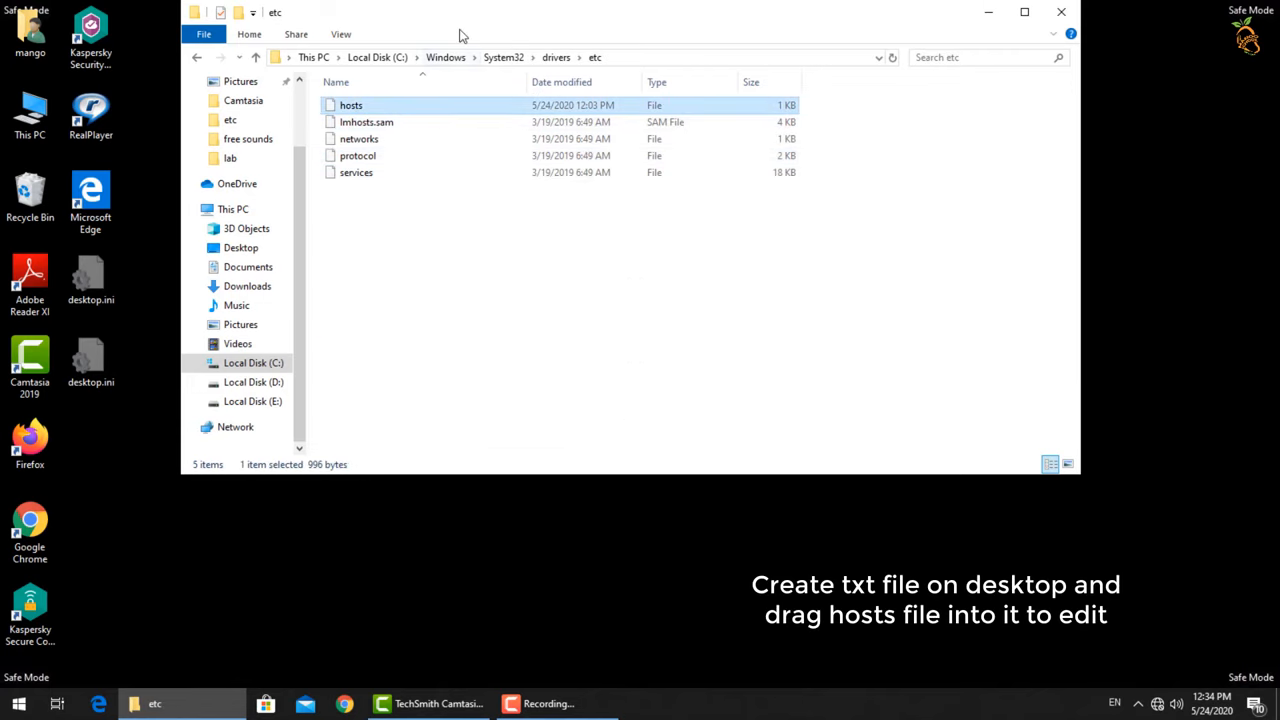
- Create a new text document on the desktop and open the hosts file for editing
{"action": "right_click", "coordinate": [410, 440]}
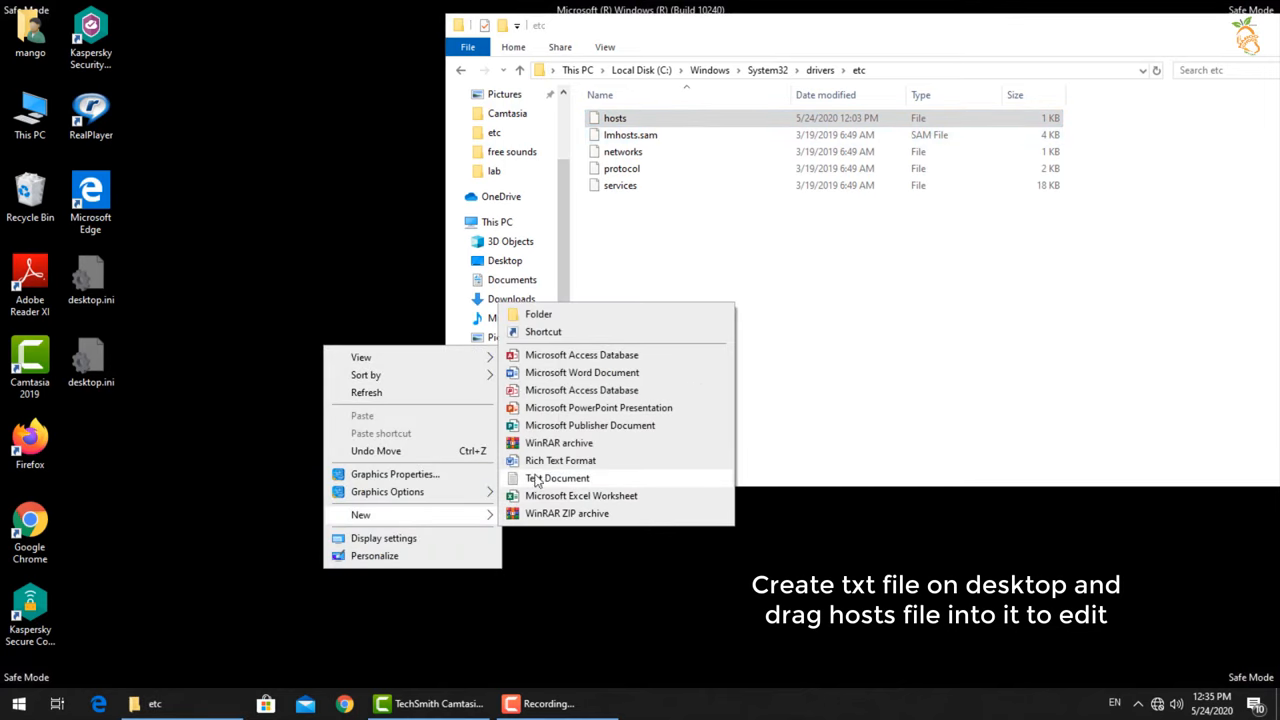
{"action": "left_click", "coordinate": [556, 478]}
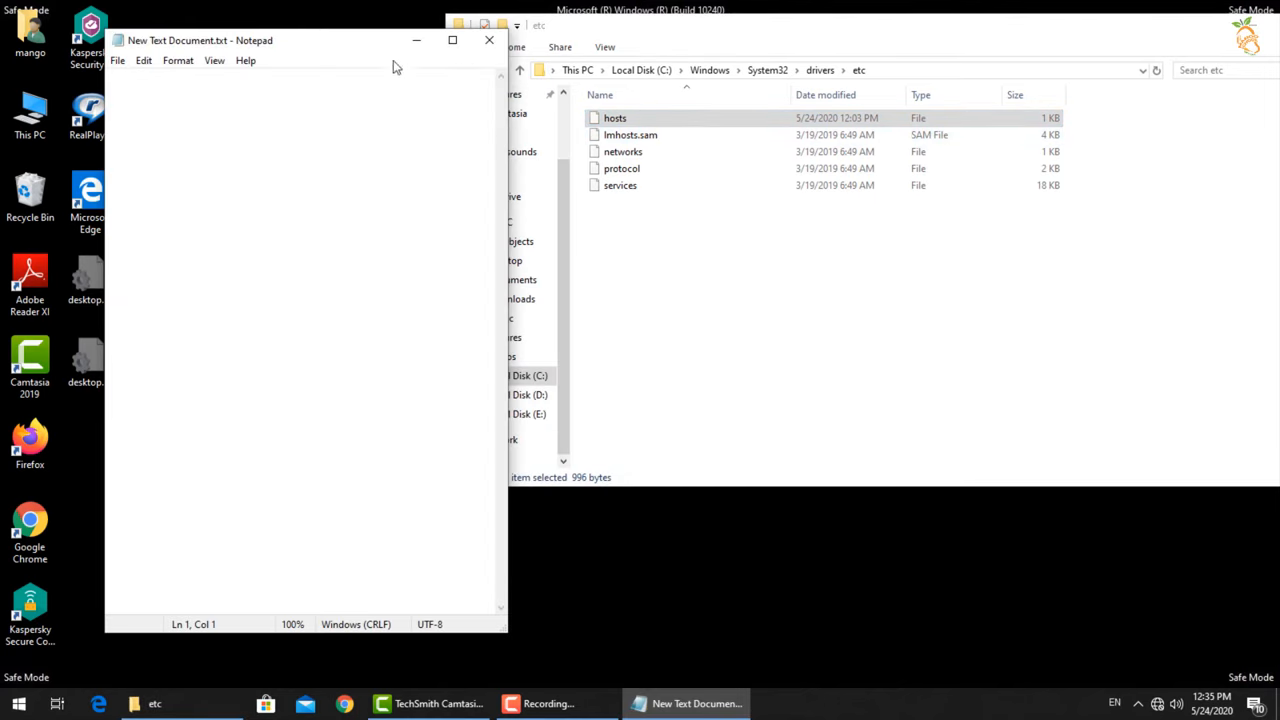
{"action": "double_click", "coordinate": [616, 116]}
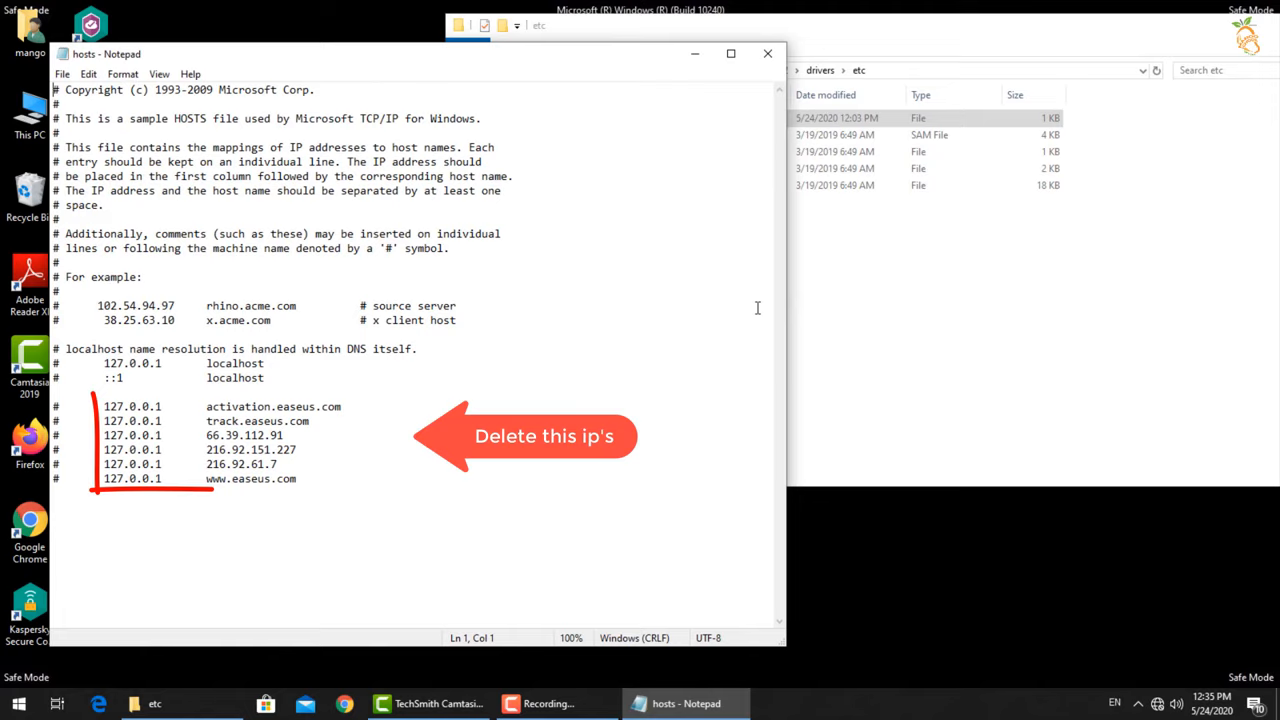
- Delete the easeus redirect lines, save the hosts file and close the etc folder
{"action": "left_click_drag", "start_coordinate": [92, 406], "coordinate": [296, 478]}
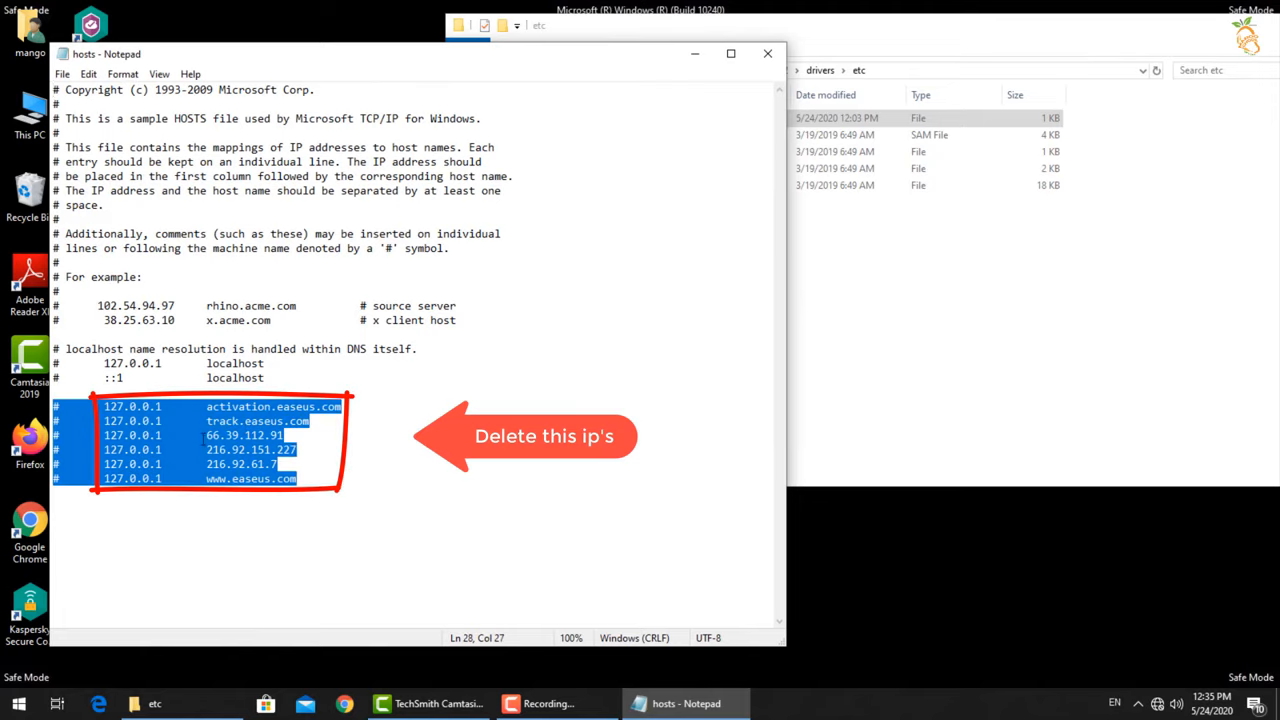
{"action": "key", "text": "Delete"}
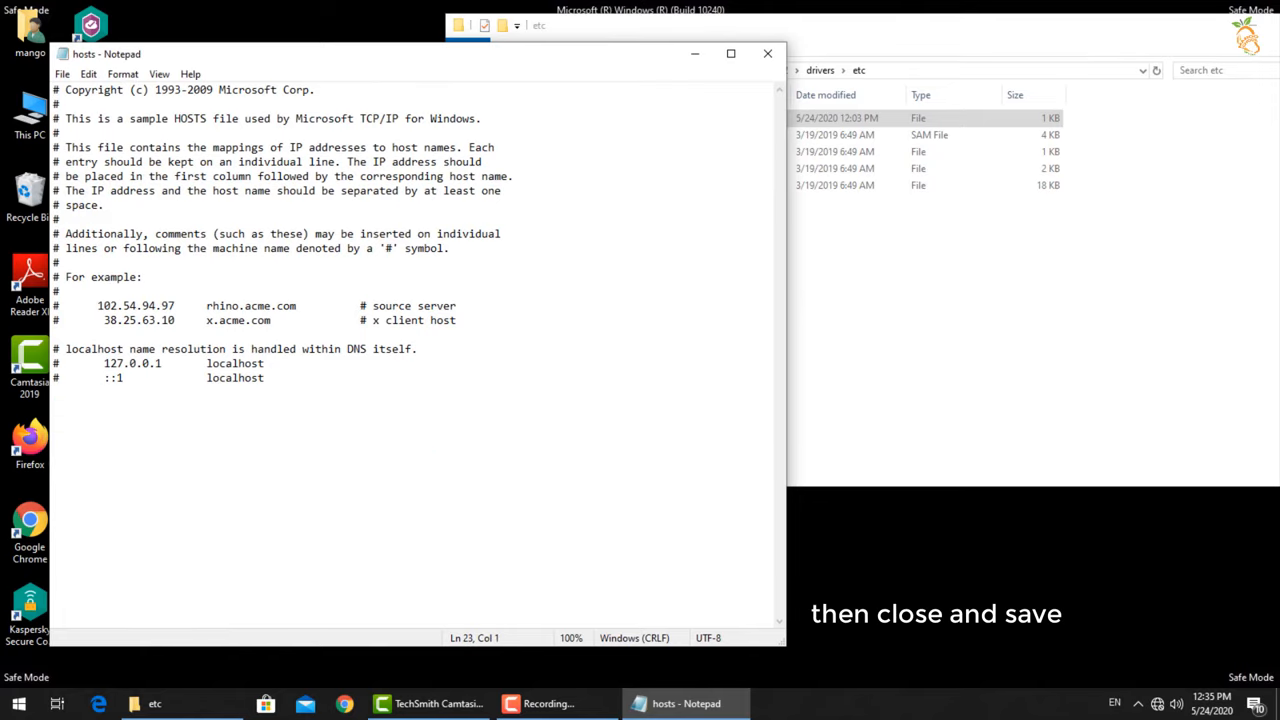
{"action": "left_click", "coordinate": [768, 52]}
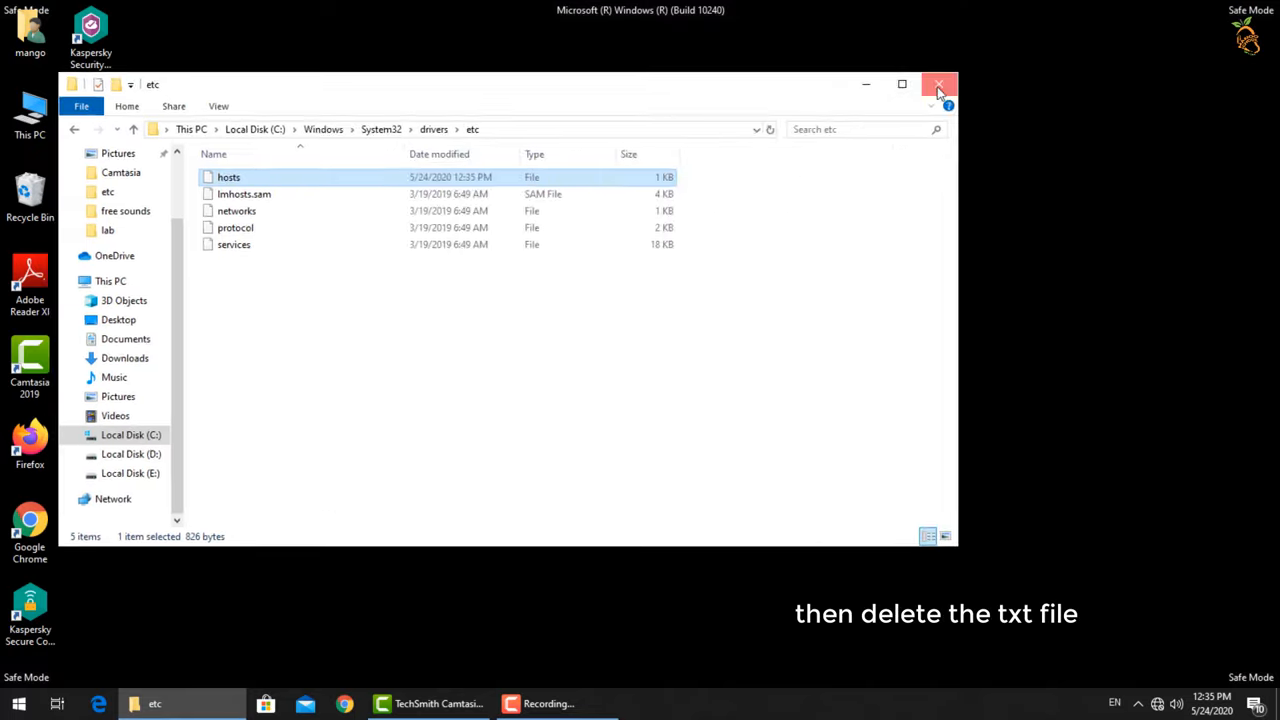
{"action": "left_click", "coordinate": [938, 84]}
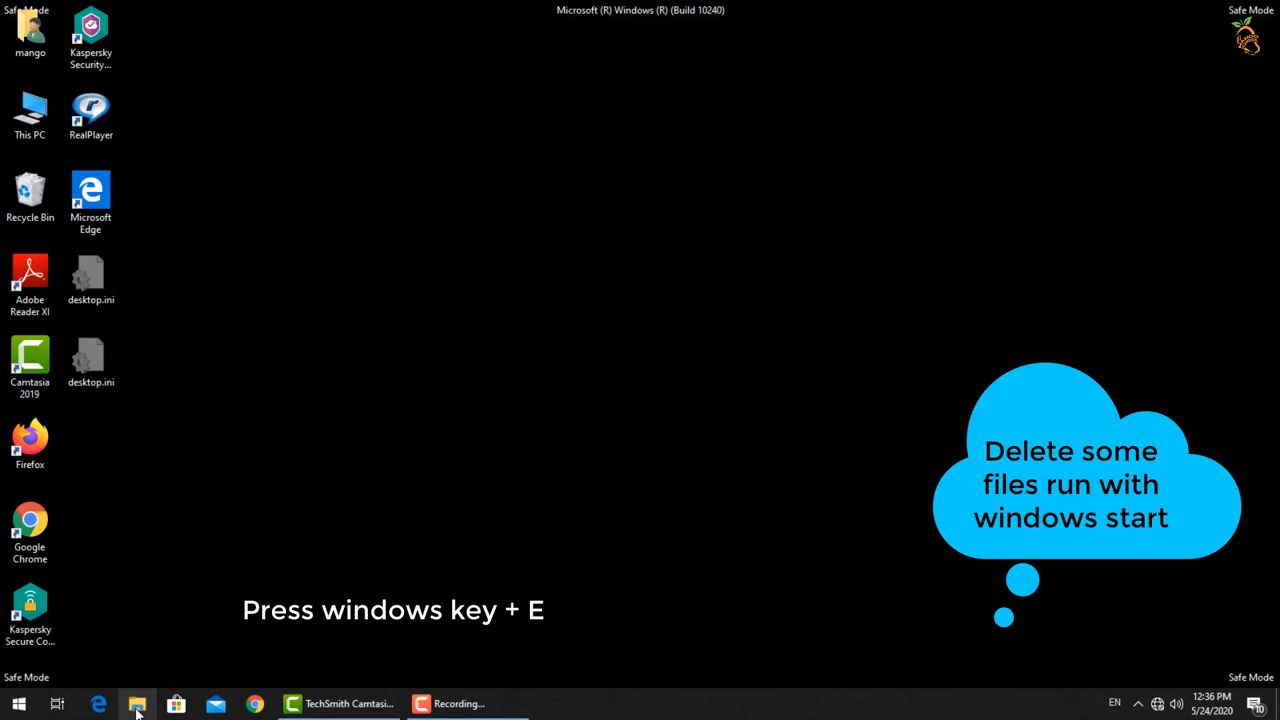
- Check the ProgramData shared Startup folder holds only desktop.ini, then return to Local Disk (C:)
{"action": "key", "text": "Win+e"}
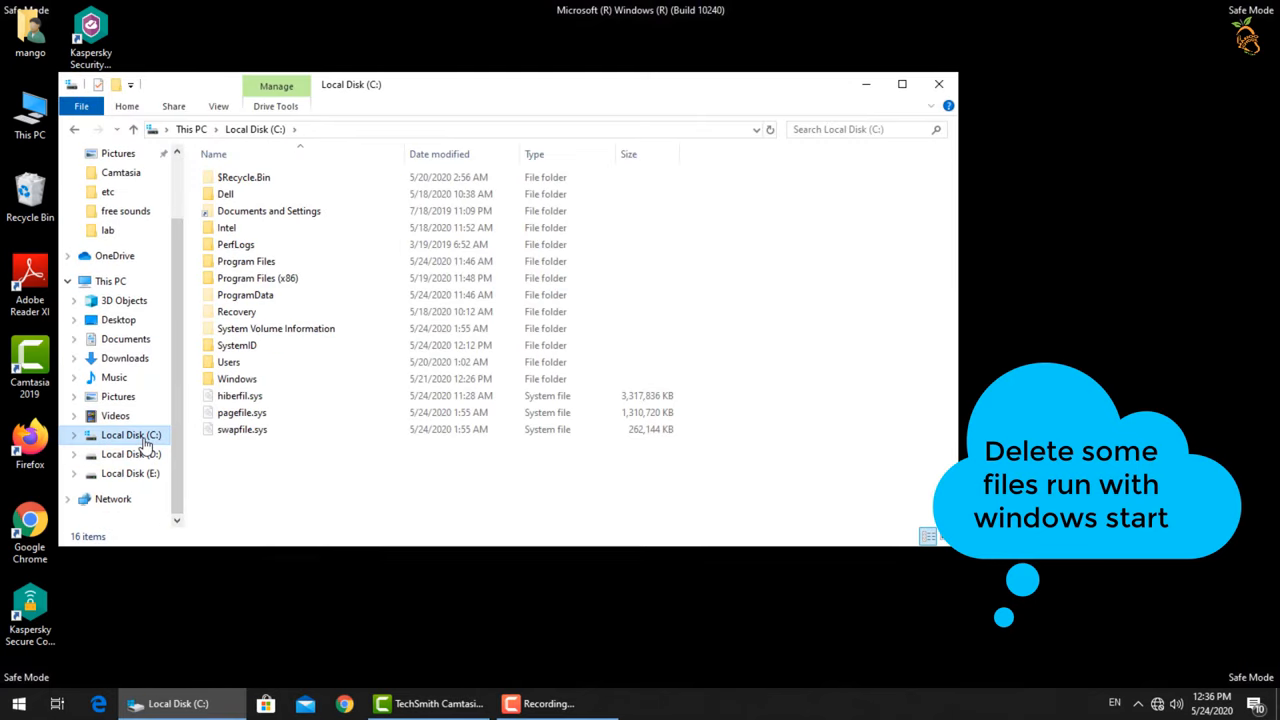
{"action": "double_click", "coordinate": [244, 294]}
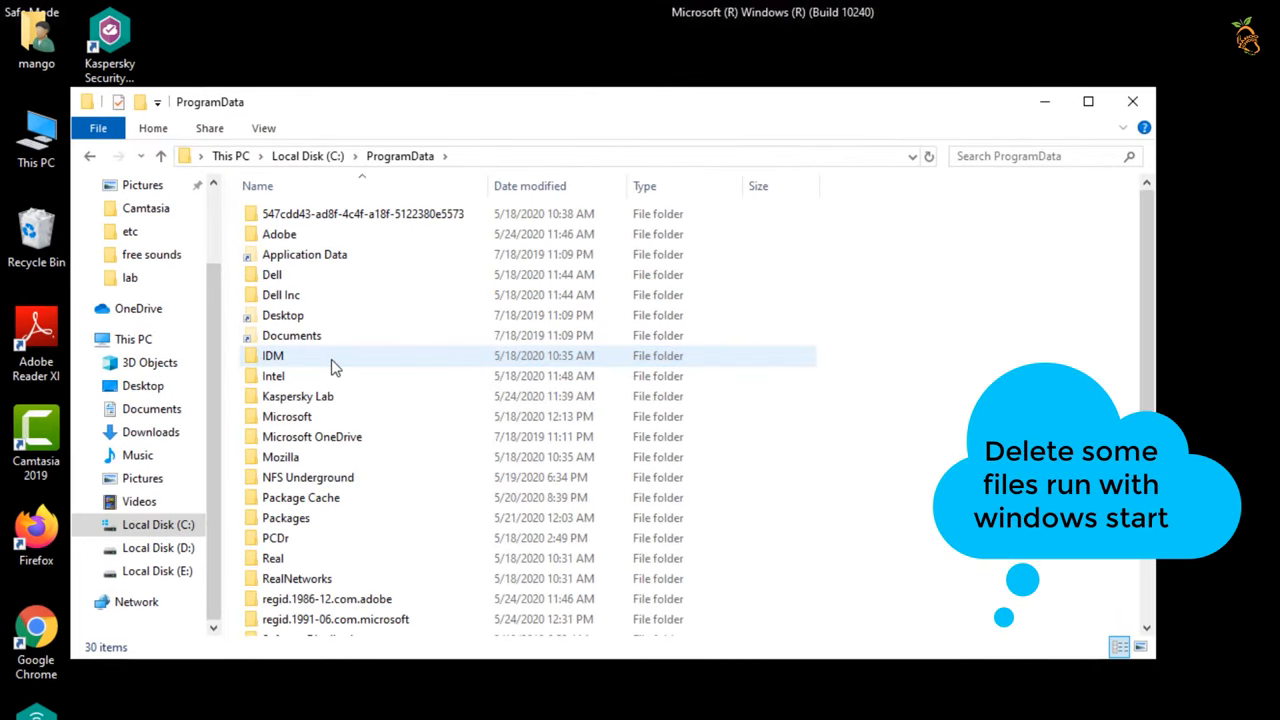
{"action": "double_click", "coordinate": [288, 416]}
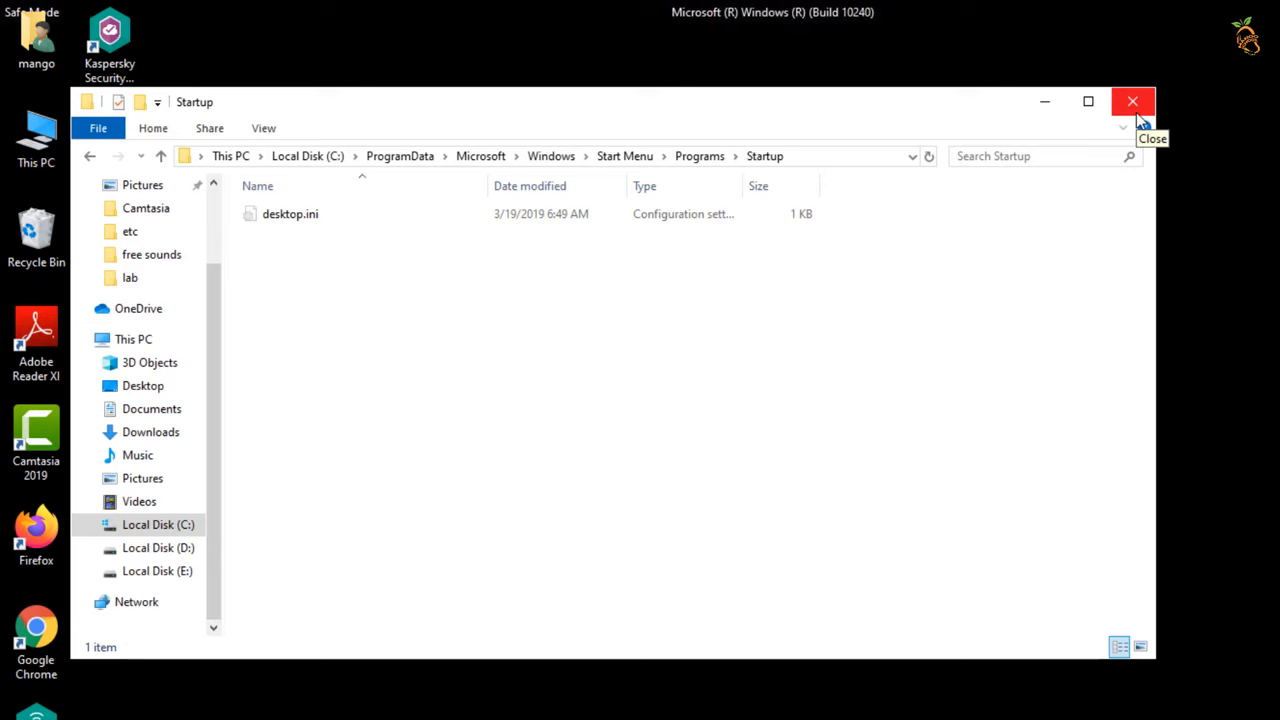
{"action": "left_click", "coordinate": [156, 524]}
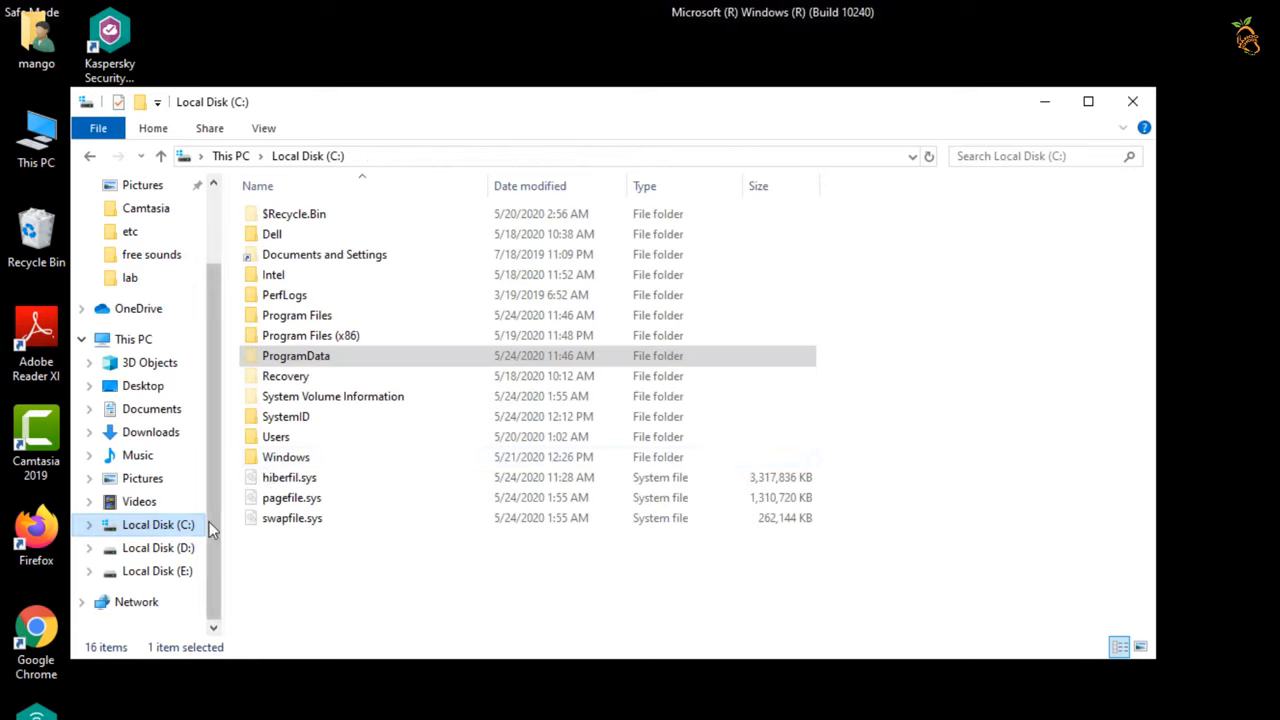
- Navigate through Users, the profile, AppData\Roaming\Microsoft\Windows to the Start Menu Startup folder
{"action": "double_click", "coordinate": [276, 436]}
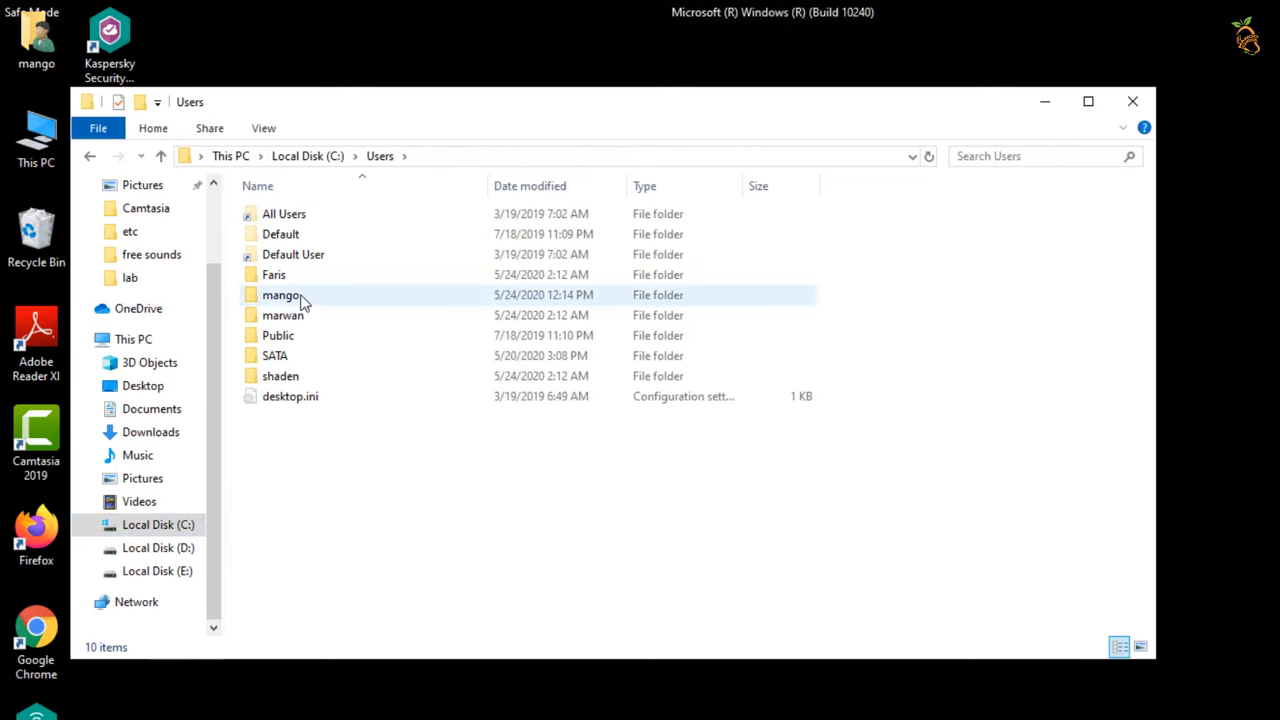
{"action": "double_click", "coordinate": [284, 294]}
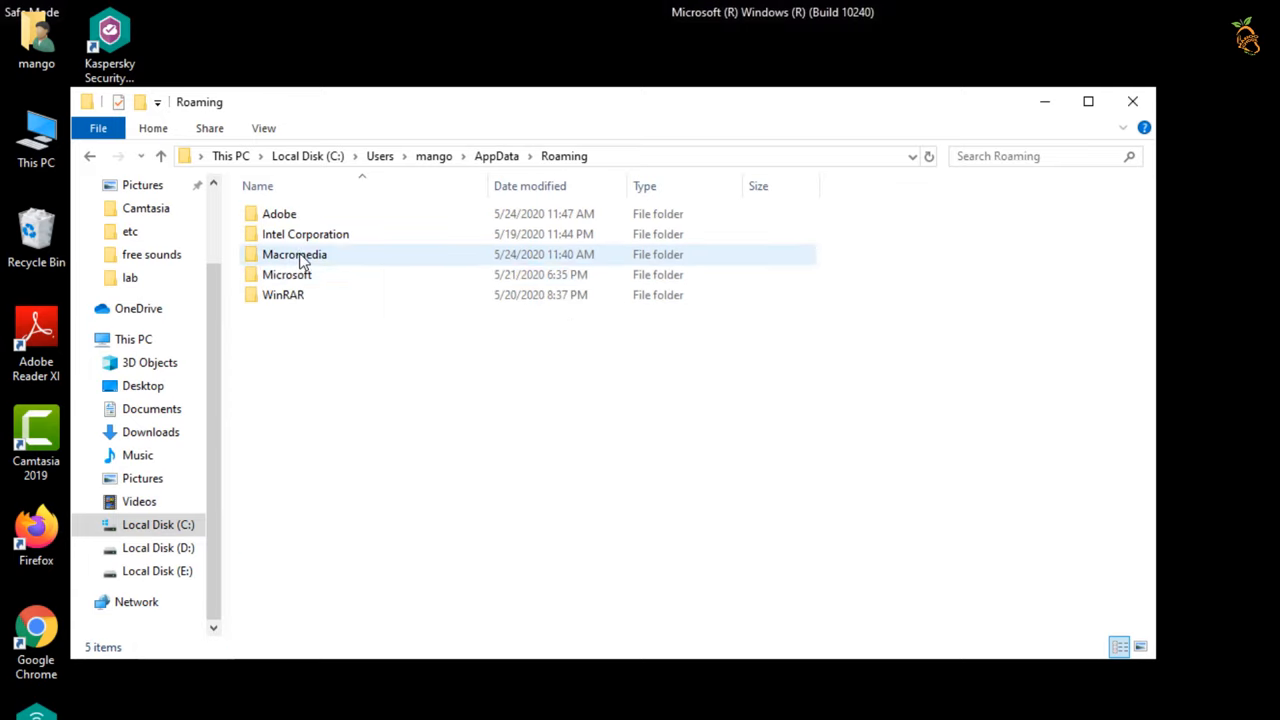
{"action": "double_click", "coordinate": [288, 274]}
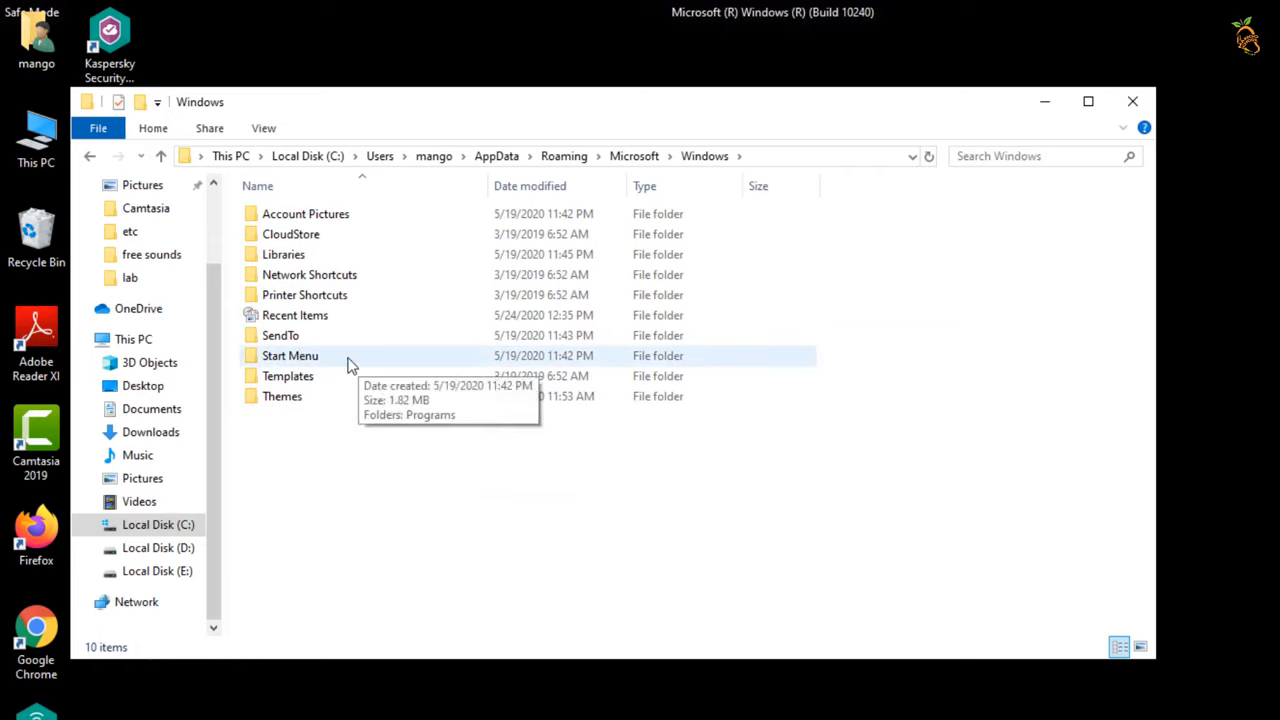
{"action": "double_click", "coordinate": [290, 356]}
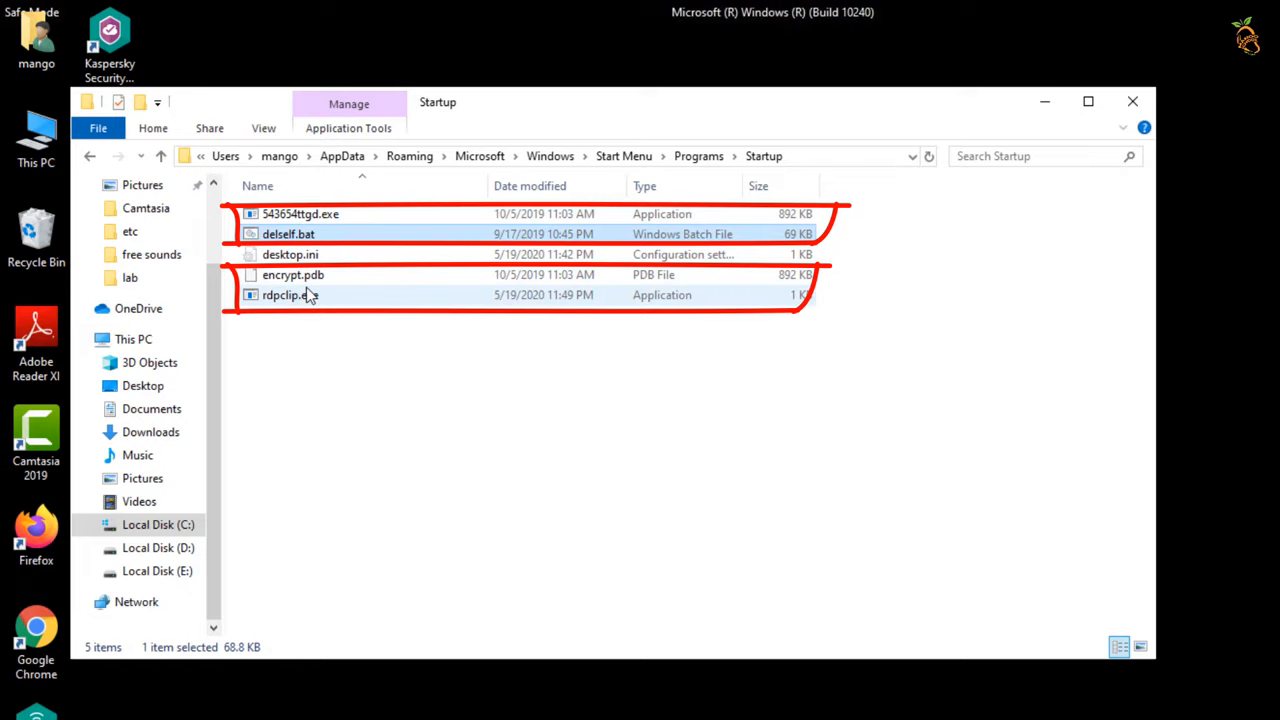
- Delete 543654ttgd.exe, delself.bat, encrypt.pdb and rdpclip.exe from Startup
{"action": "left_click", "coordinate": [290, 294]}
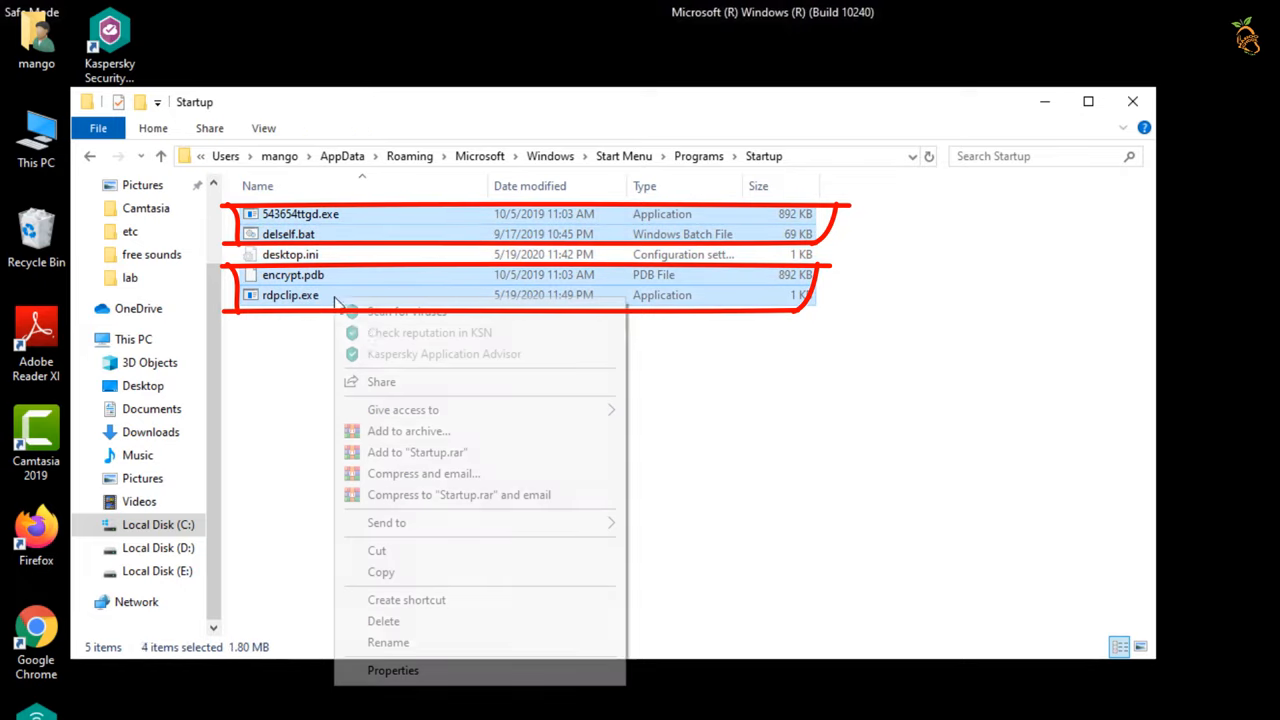
{"action": "left_click", "coordinate": [384, 620]}
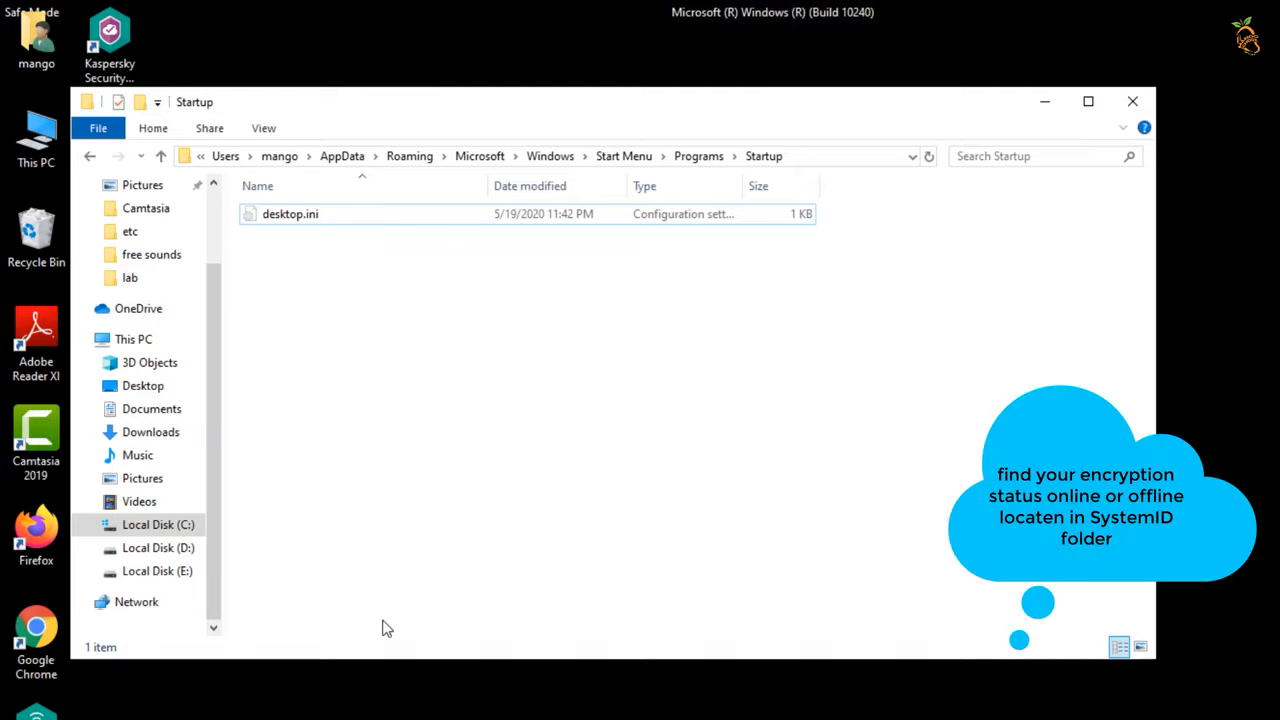
{"action": "mouse_move", "coordinate": [296, 552]}
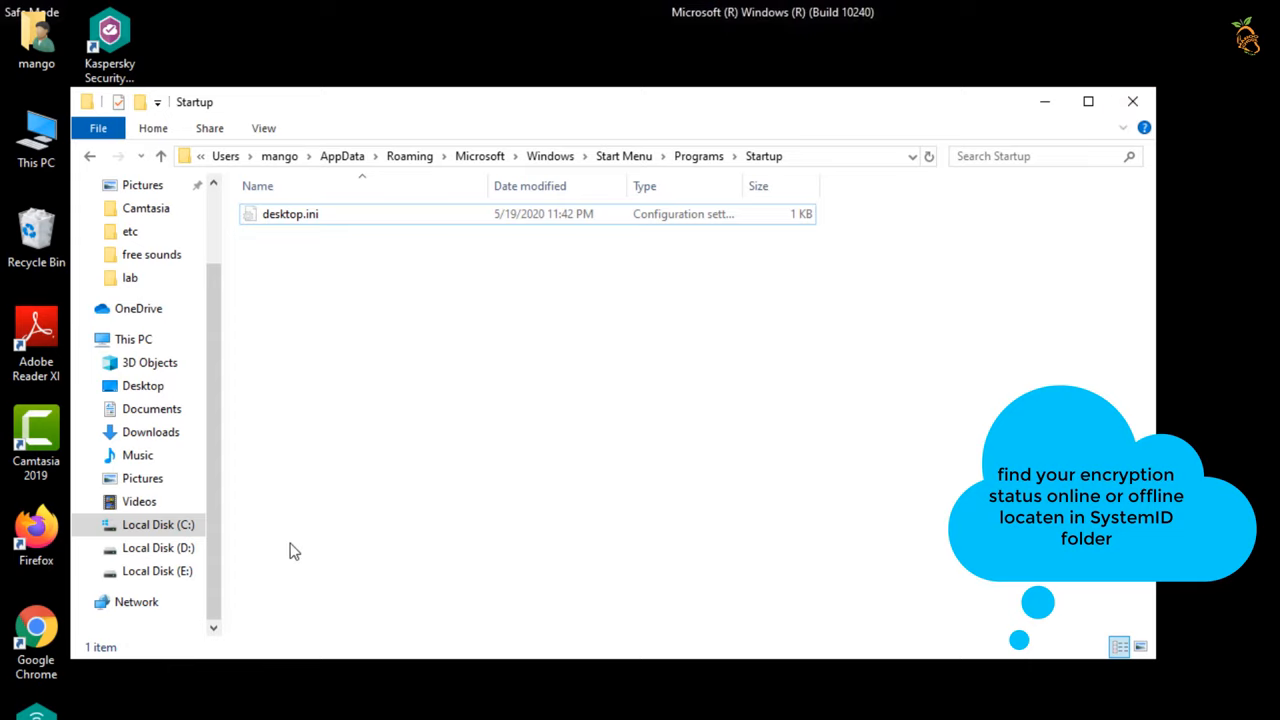
- View PersonalID.txt inside C:\SystemID, then close the window
{"action": "left_click", "coordinate": [158, 524]}
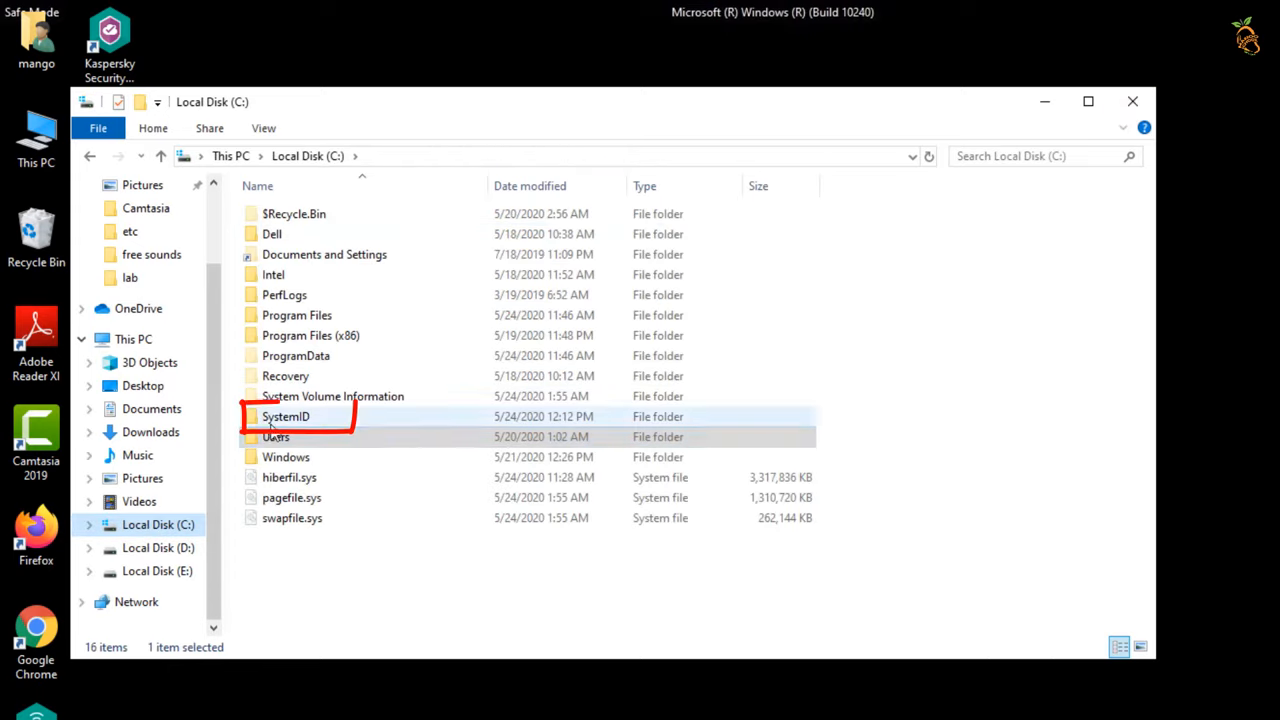
{"action": "double_click", "coordinate": [286, 416]}
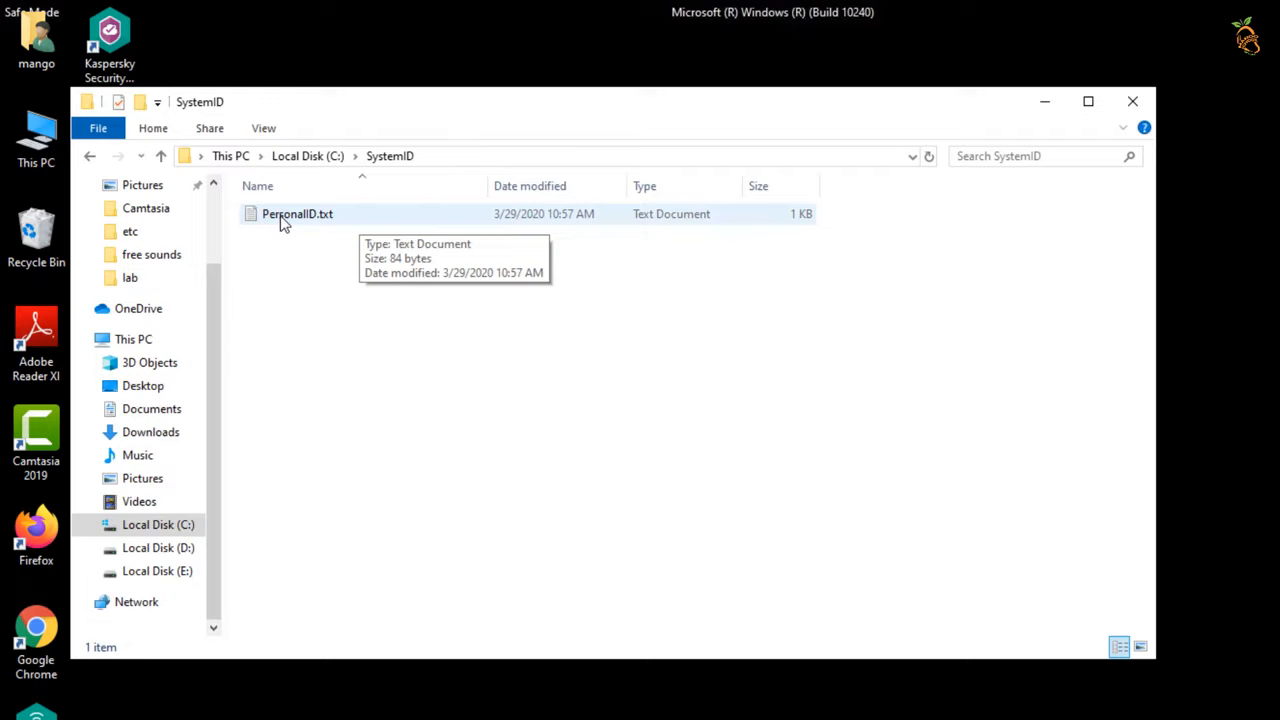
{"action": "double_click", "coordinate": [296, 212]}
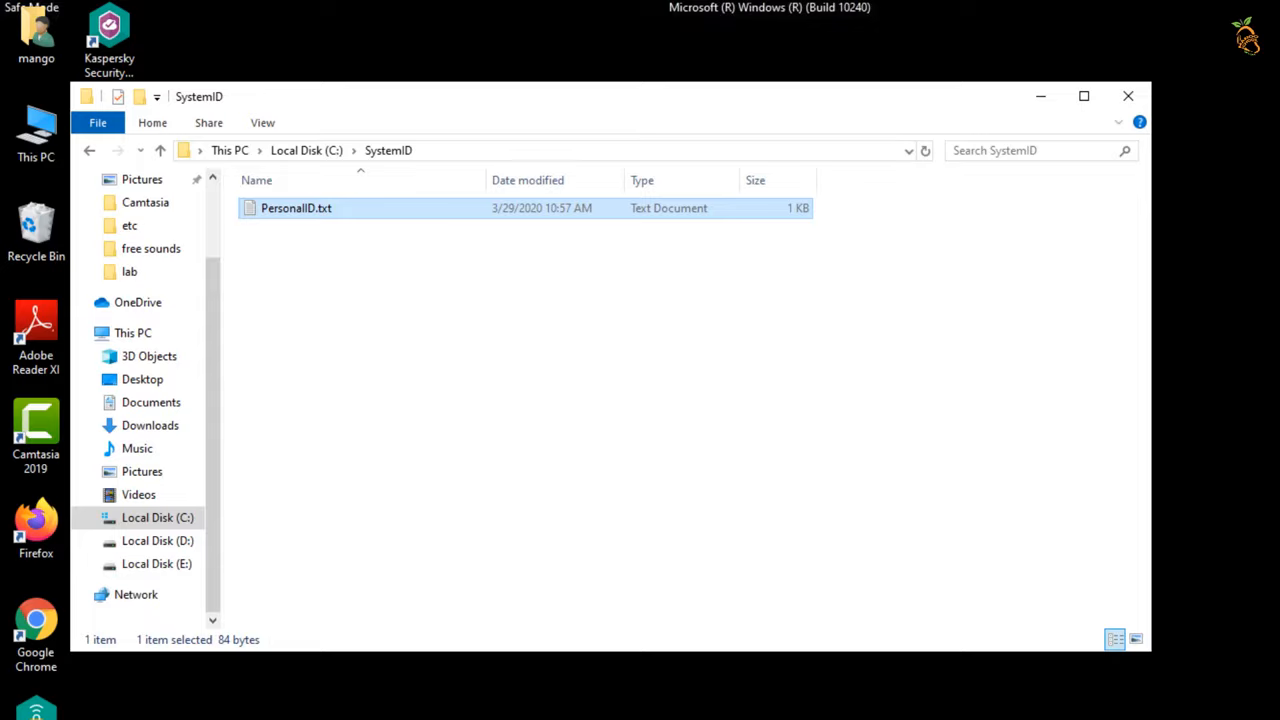
{"action": "left_click", "coordinate": [1128, 96]}
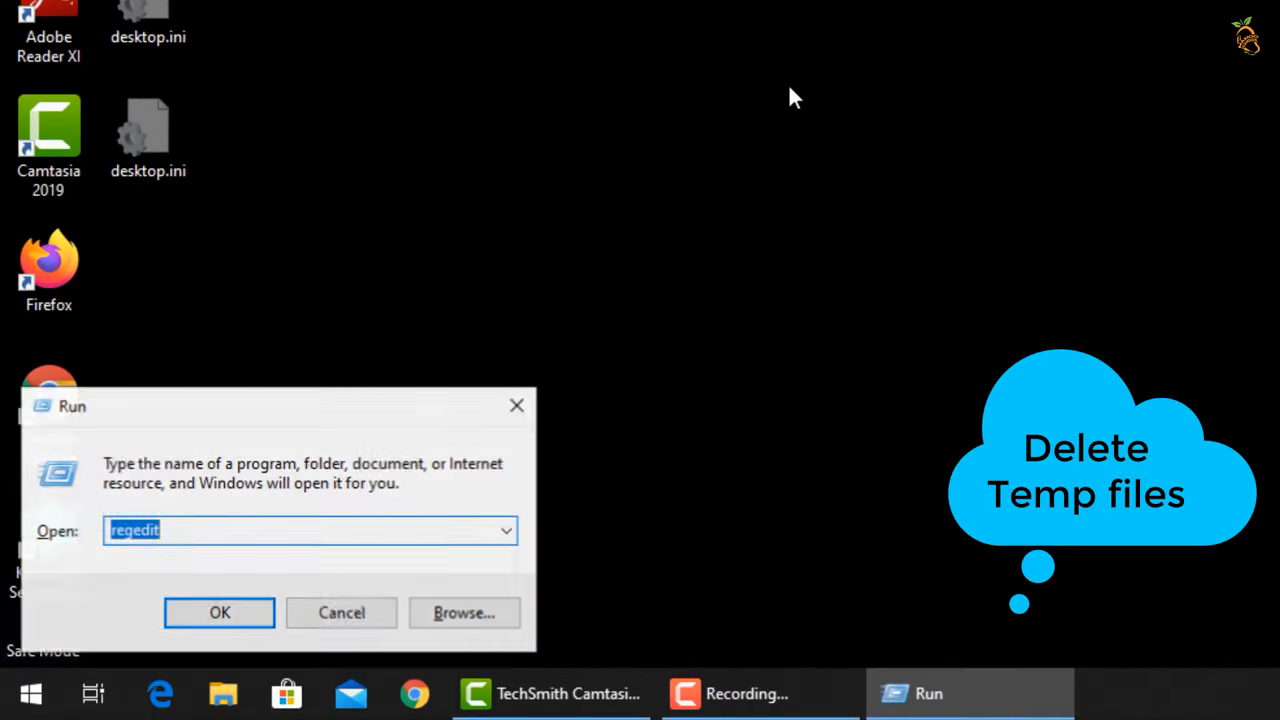
- Empty the %temp% folder, skipping the in-use CamRec0 folder, and close it
{"action": "type", "text": "%temp%"}
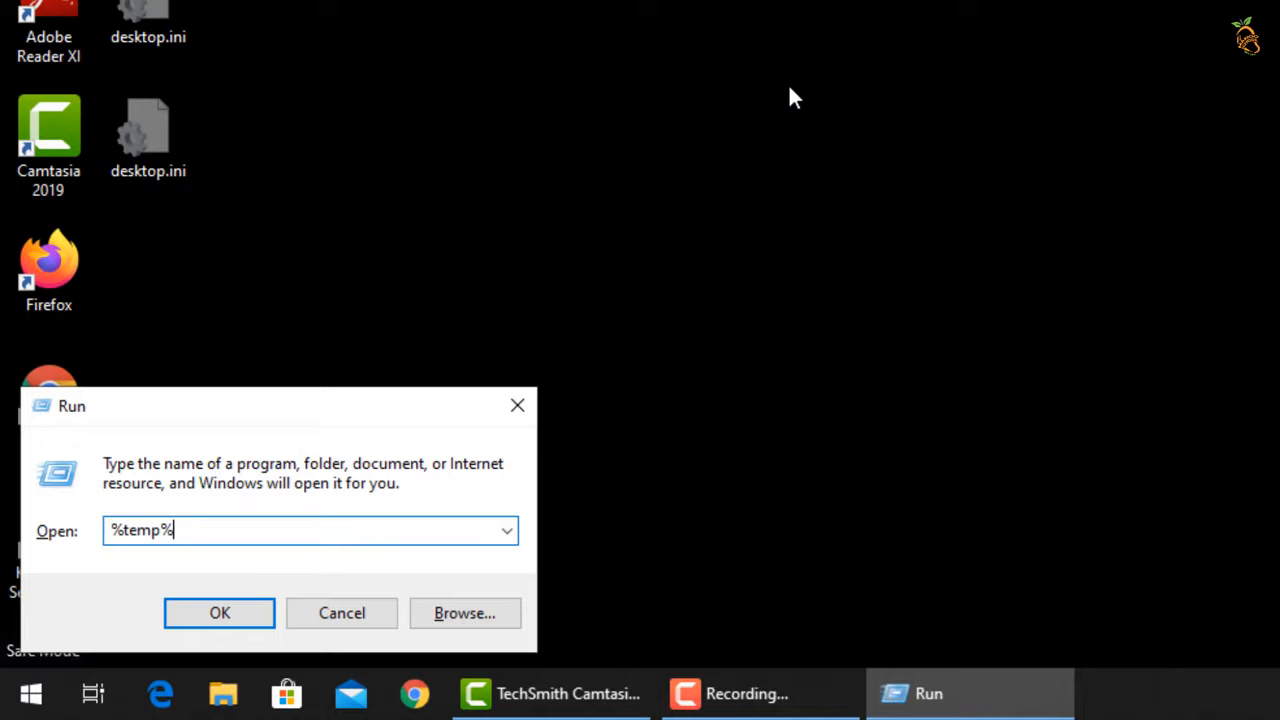
{"action": "left_click", "coordinate": [220, 612]}
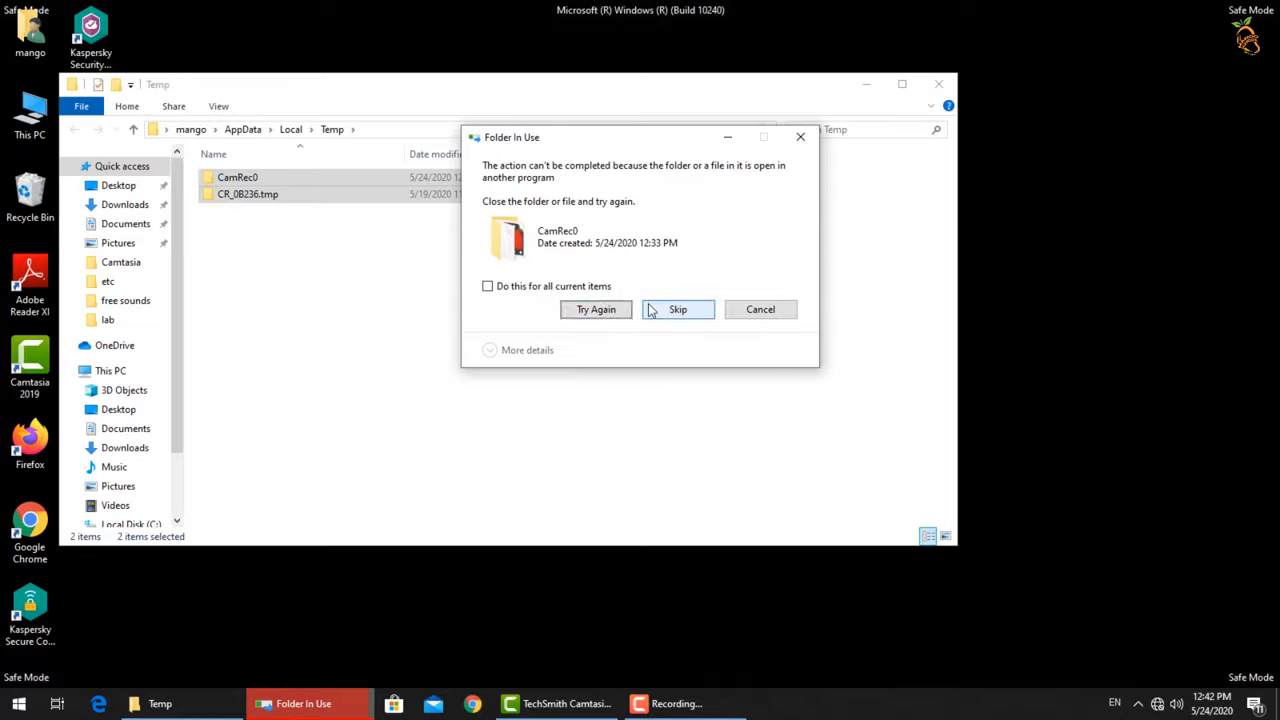
{"action": "left_click", "coordinate": [676, 308]}
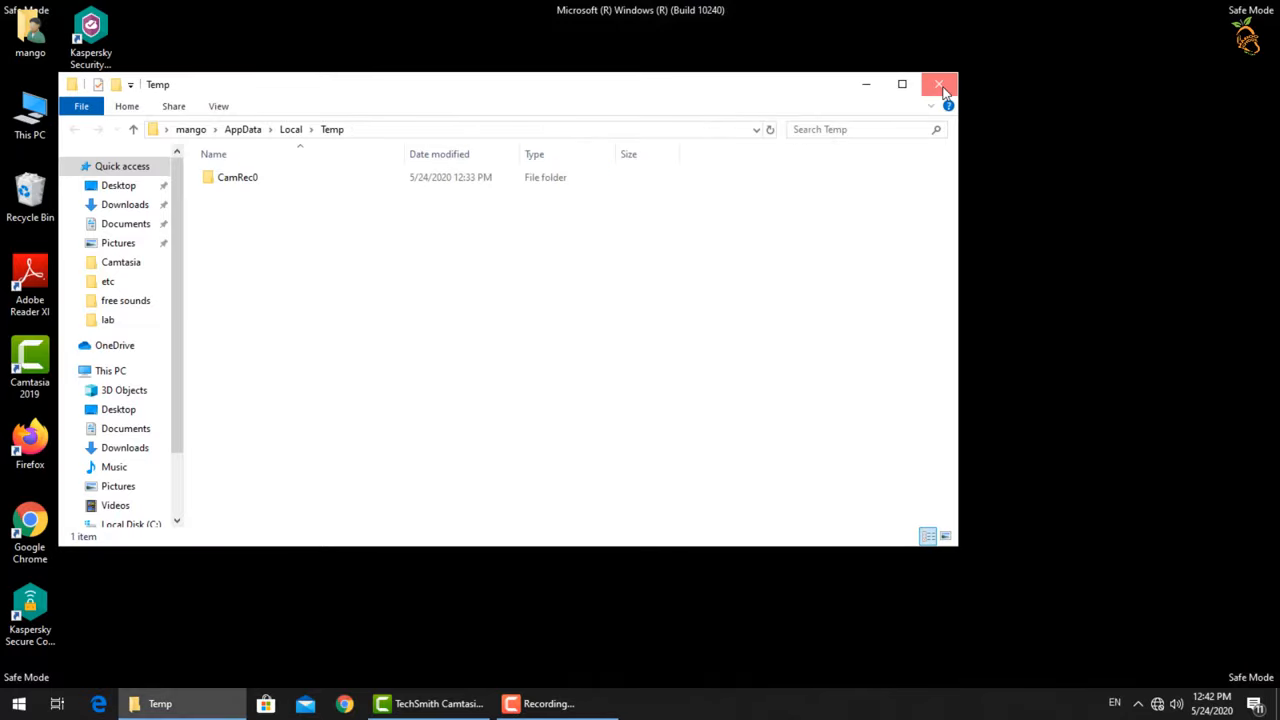
{"action": "left_click", "coordinate": [940, 84]}
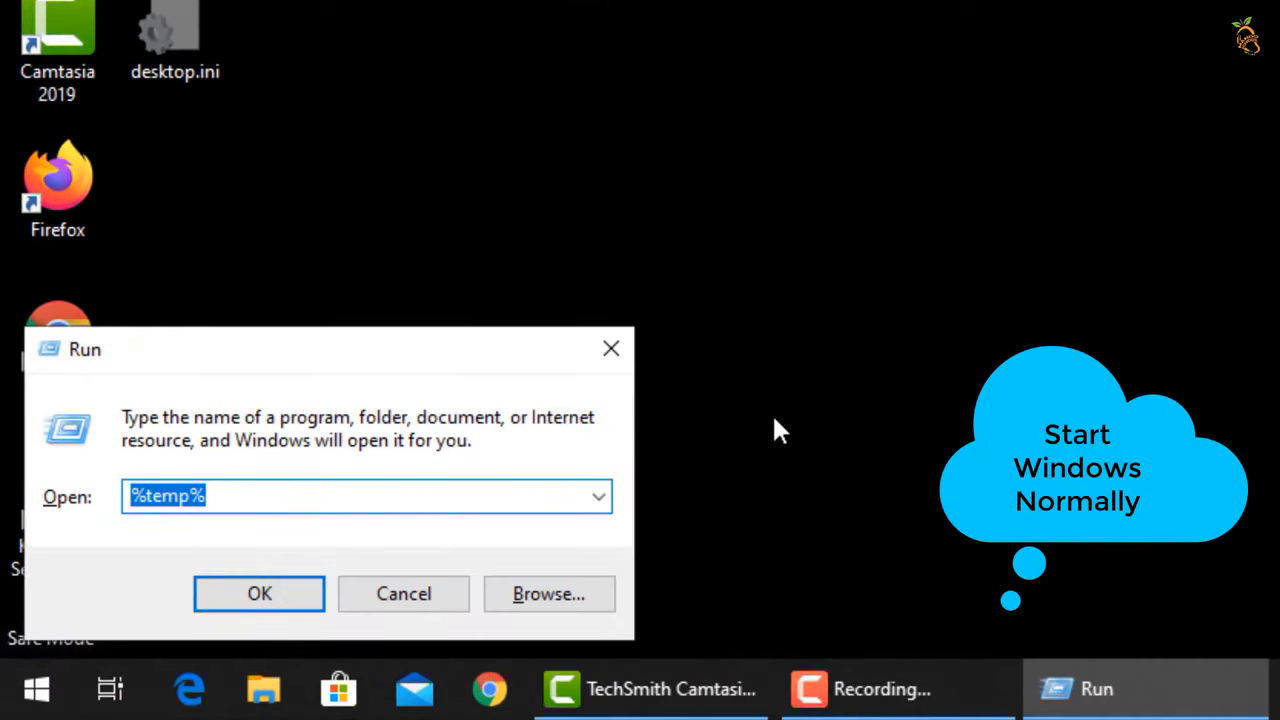
- Launch msconfig and on the Boot tab uncheck Safe boot, confirming the restart into normal mode
{"action": "type", "text": "msconfig"}
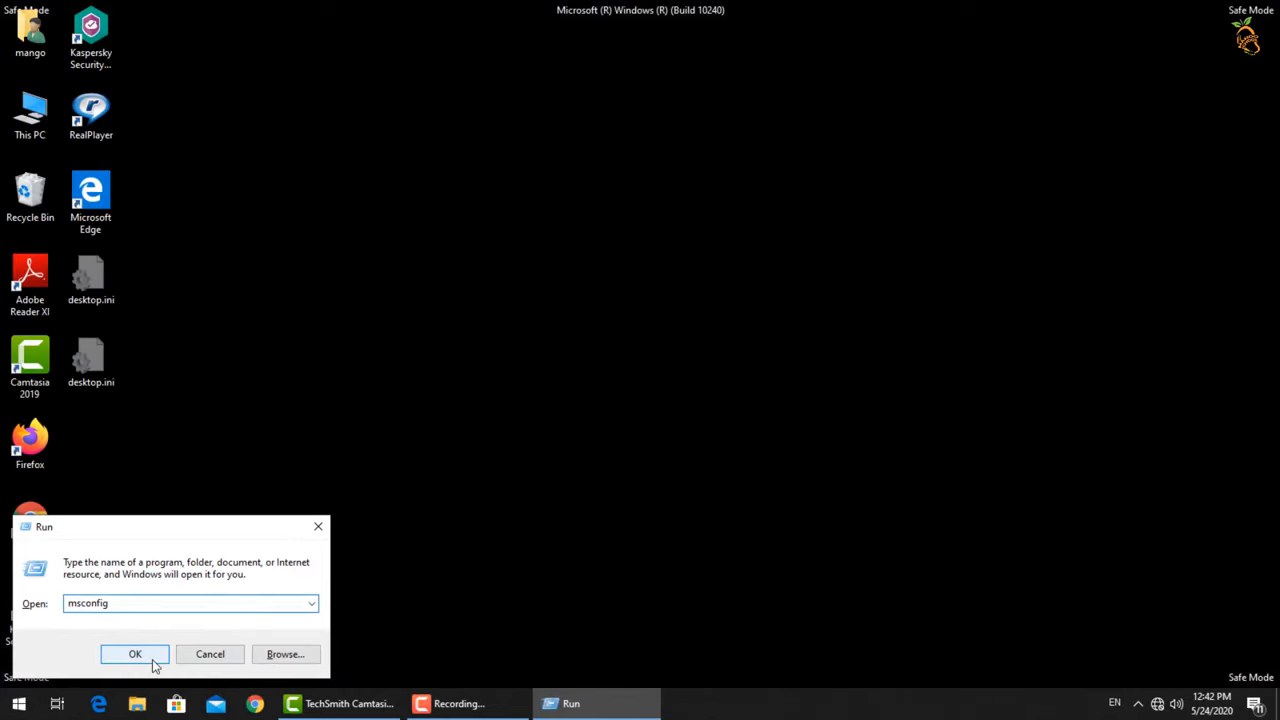
{"action": "left_click", "coordinate": [136, 652]}
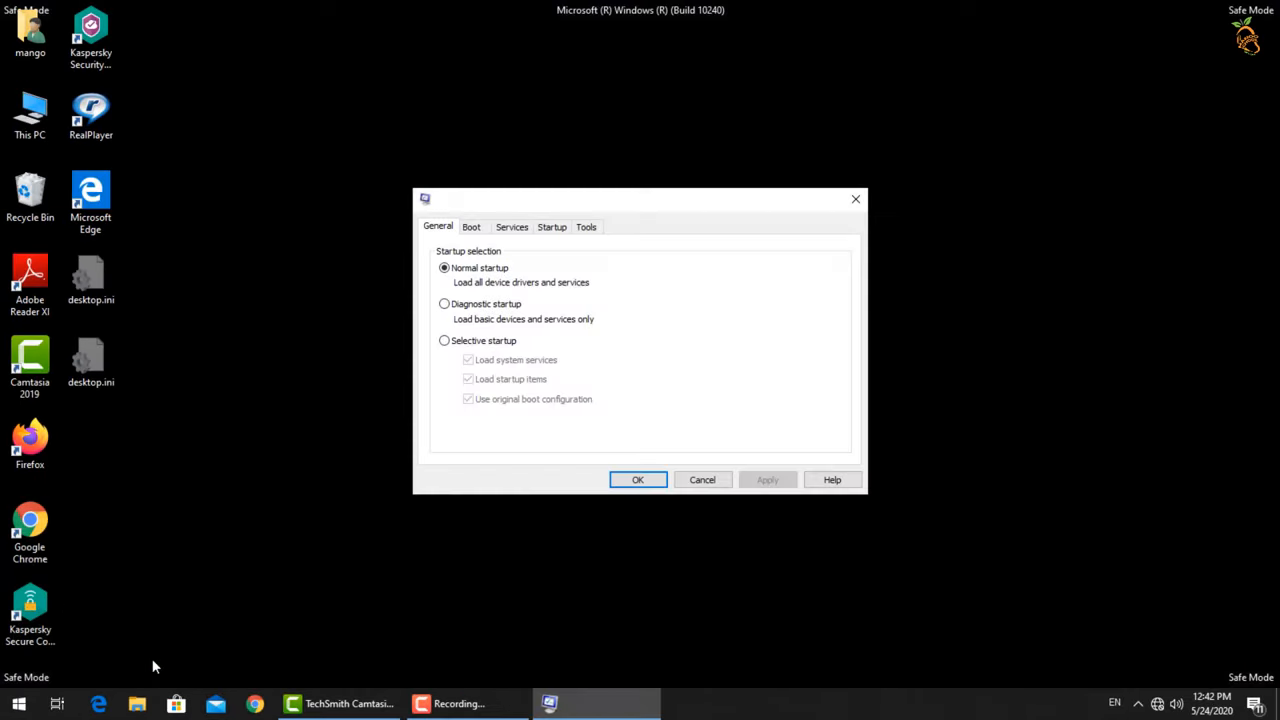
{"action": "left_click", "coordinate": [472, 226]}
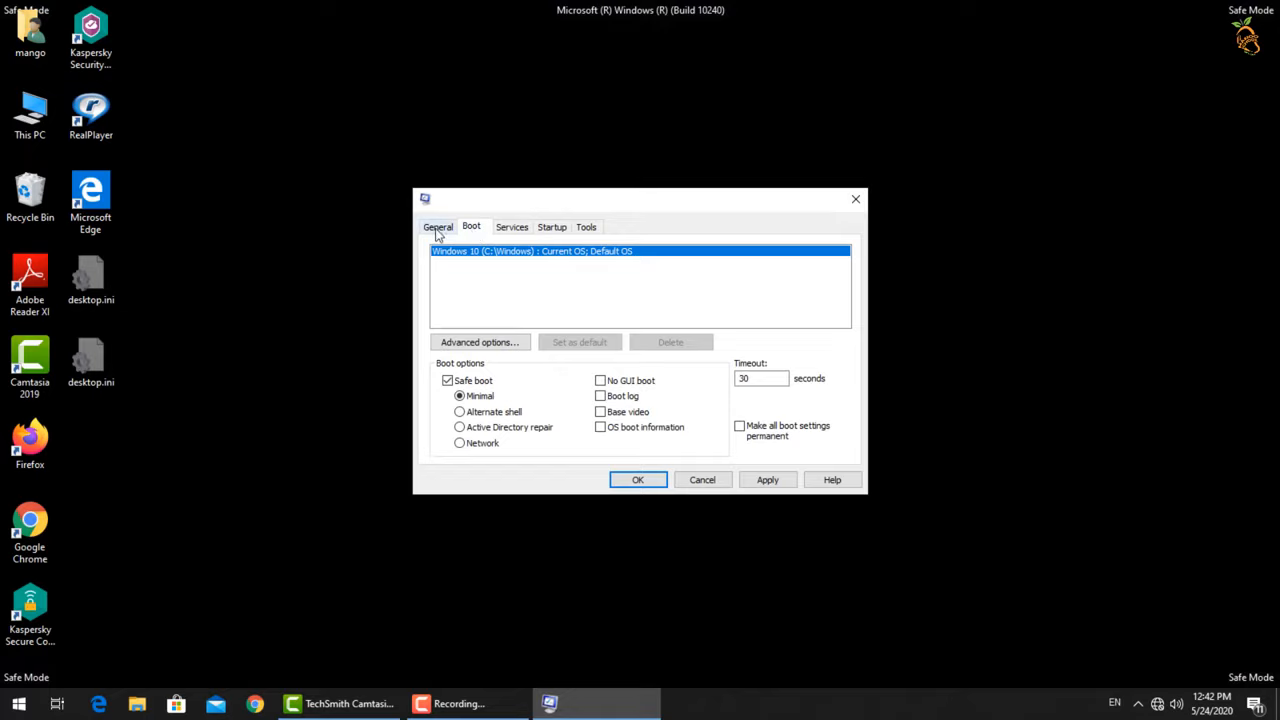
{"action": "left_click", "coordinate": [438, 226]}
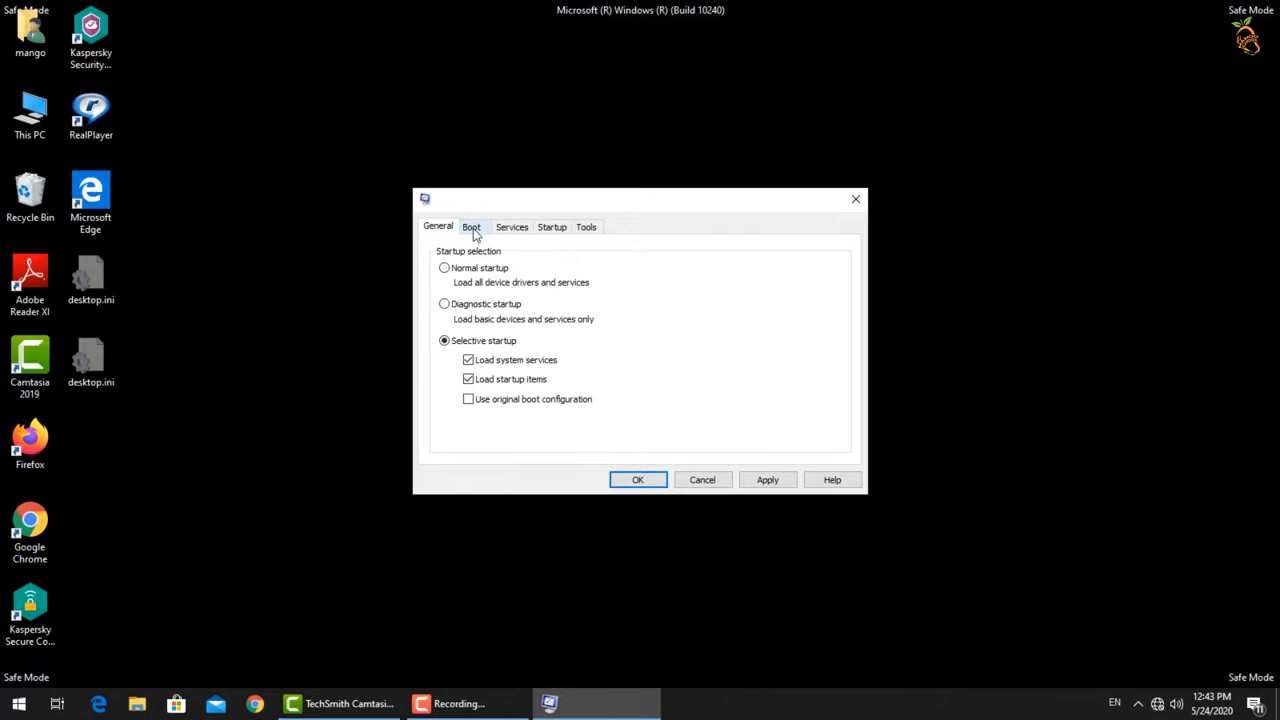
{"action": "left_click", "coordinate": [472, 226]}
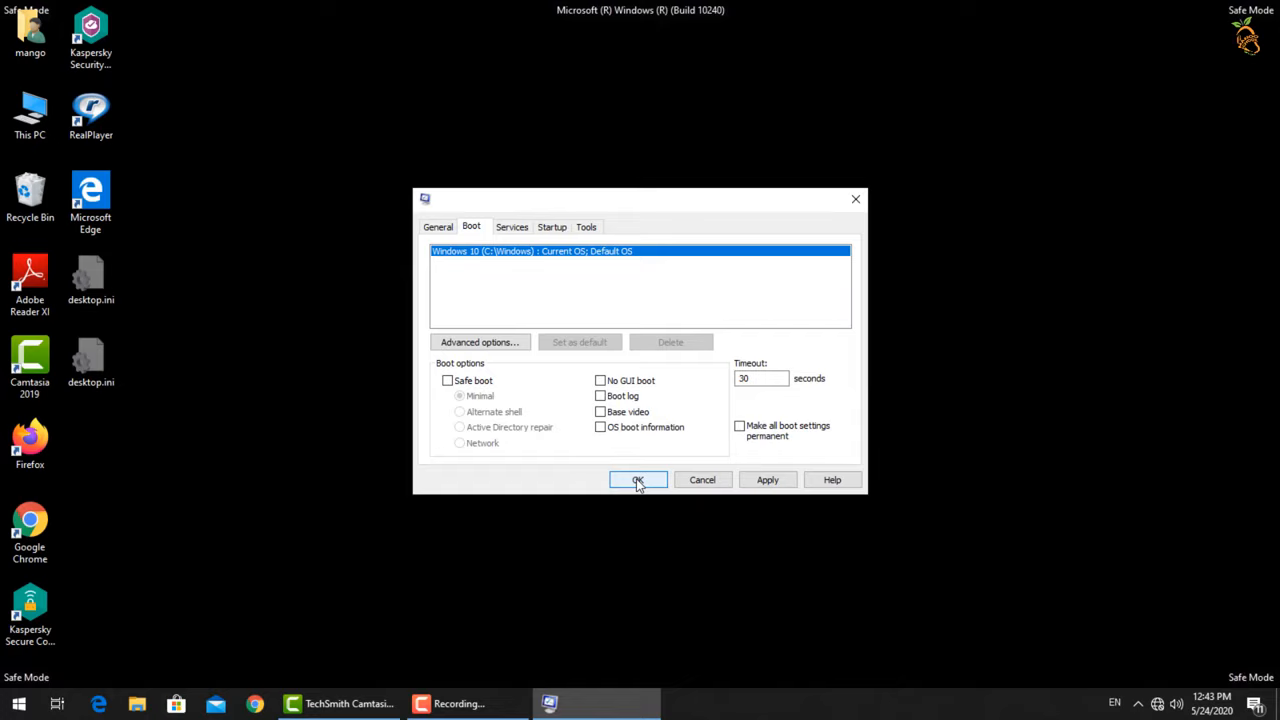
{"action": "left_click", "coordinate": [638, 480]}
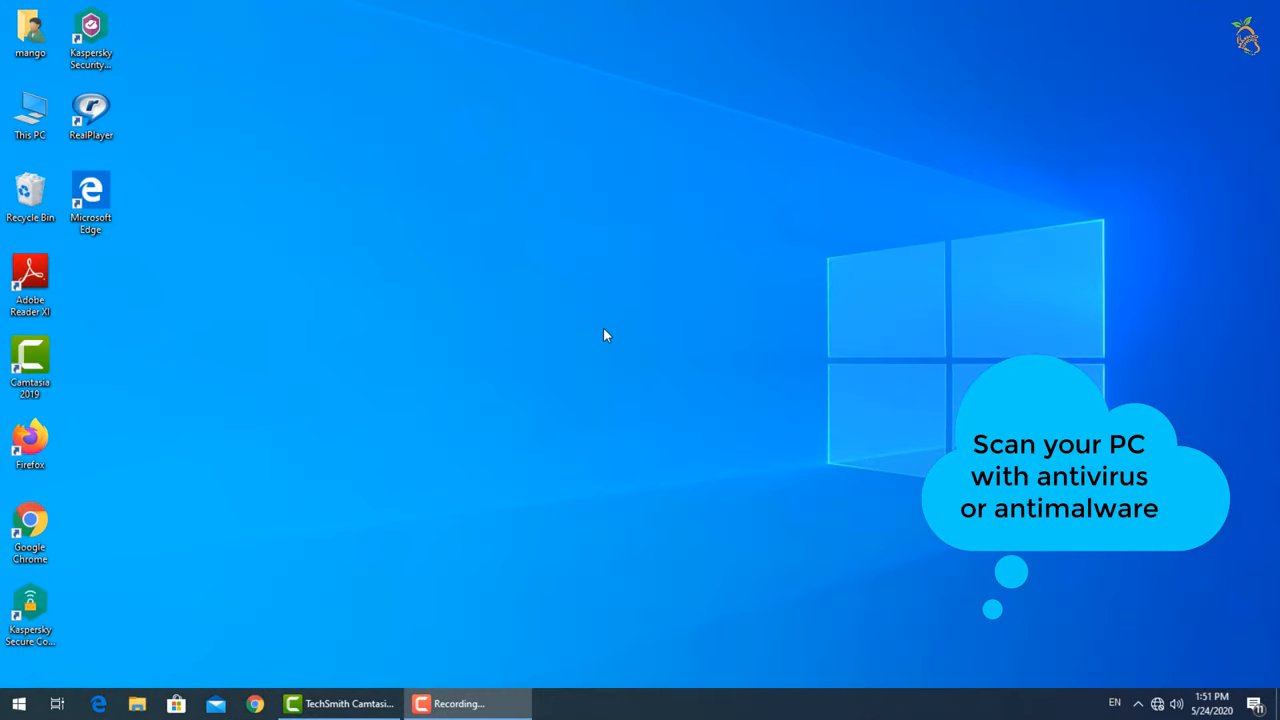
{"action": "mouse_move", "coordinate": [580, 338]}
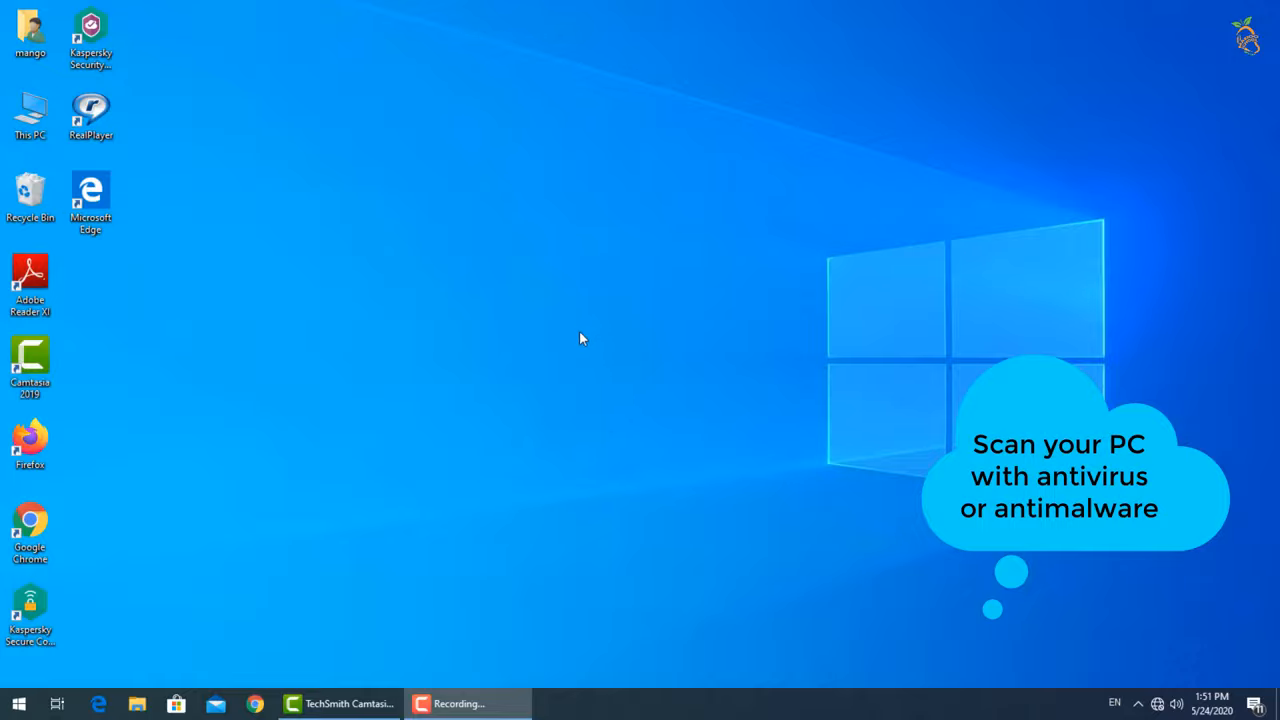